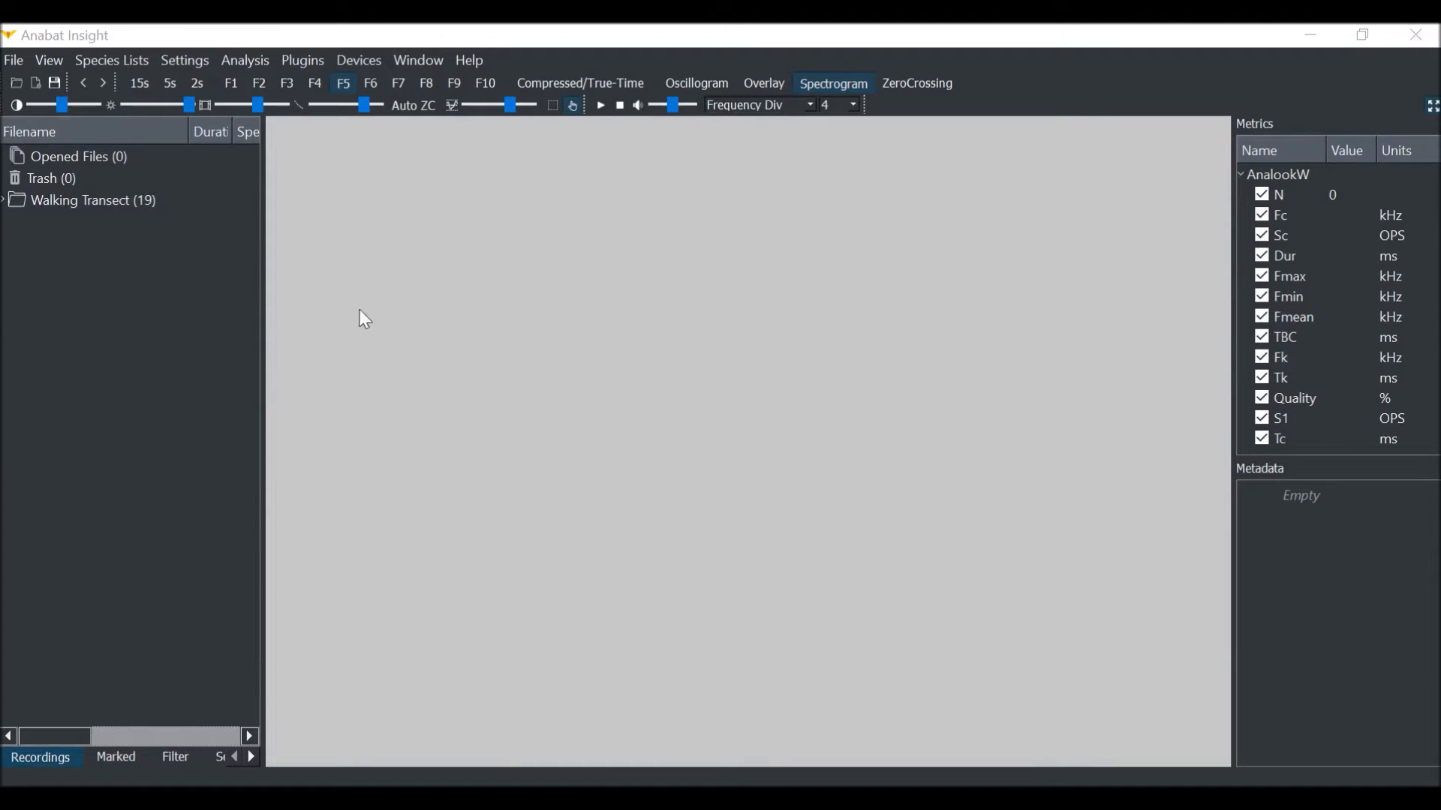
Open Settings > Trigger to view the Zero Crossing and Crest Factor trigger options
click(184, 60)
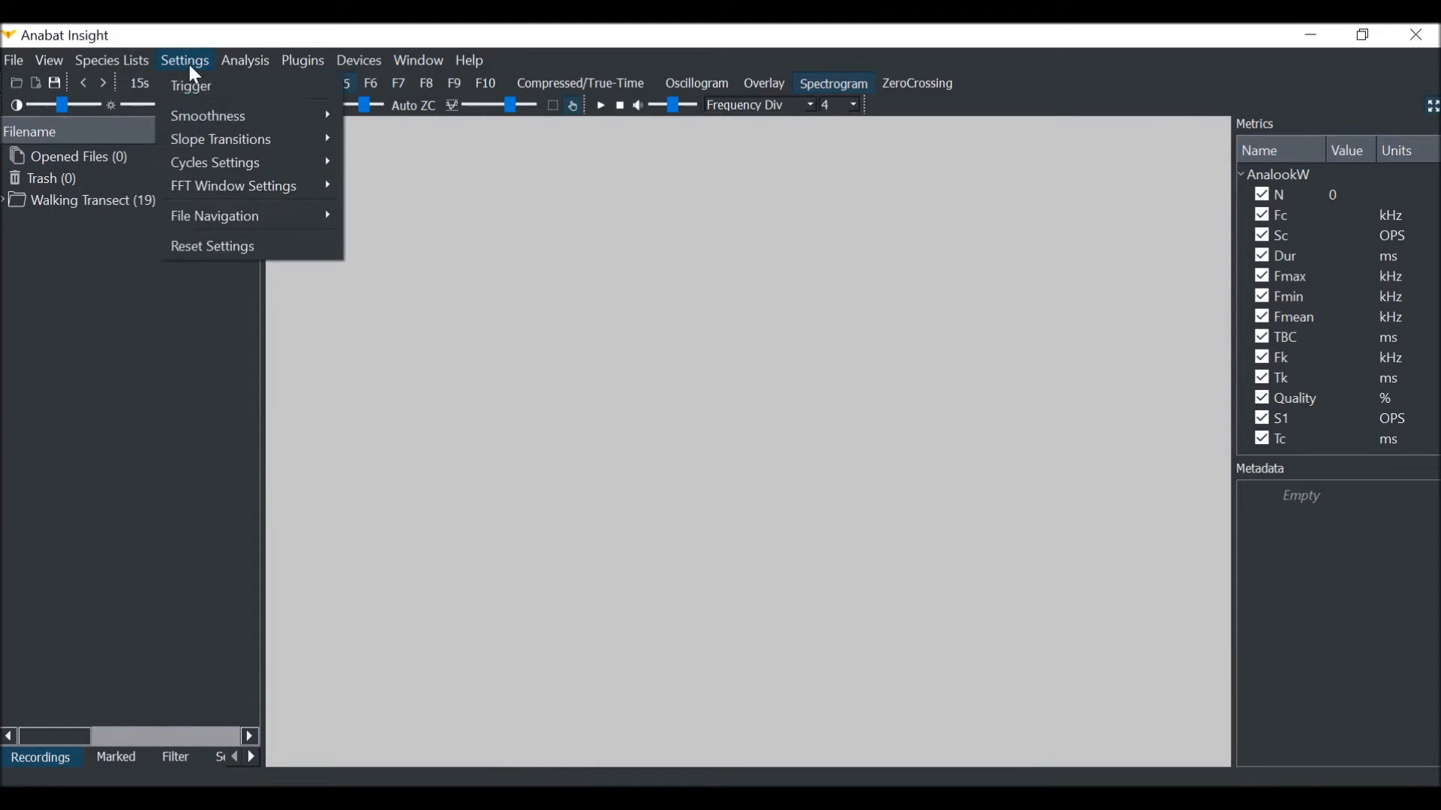
mouse_move(224, 90)
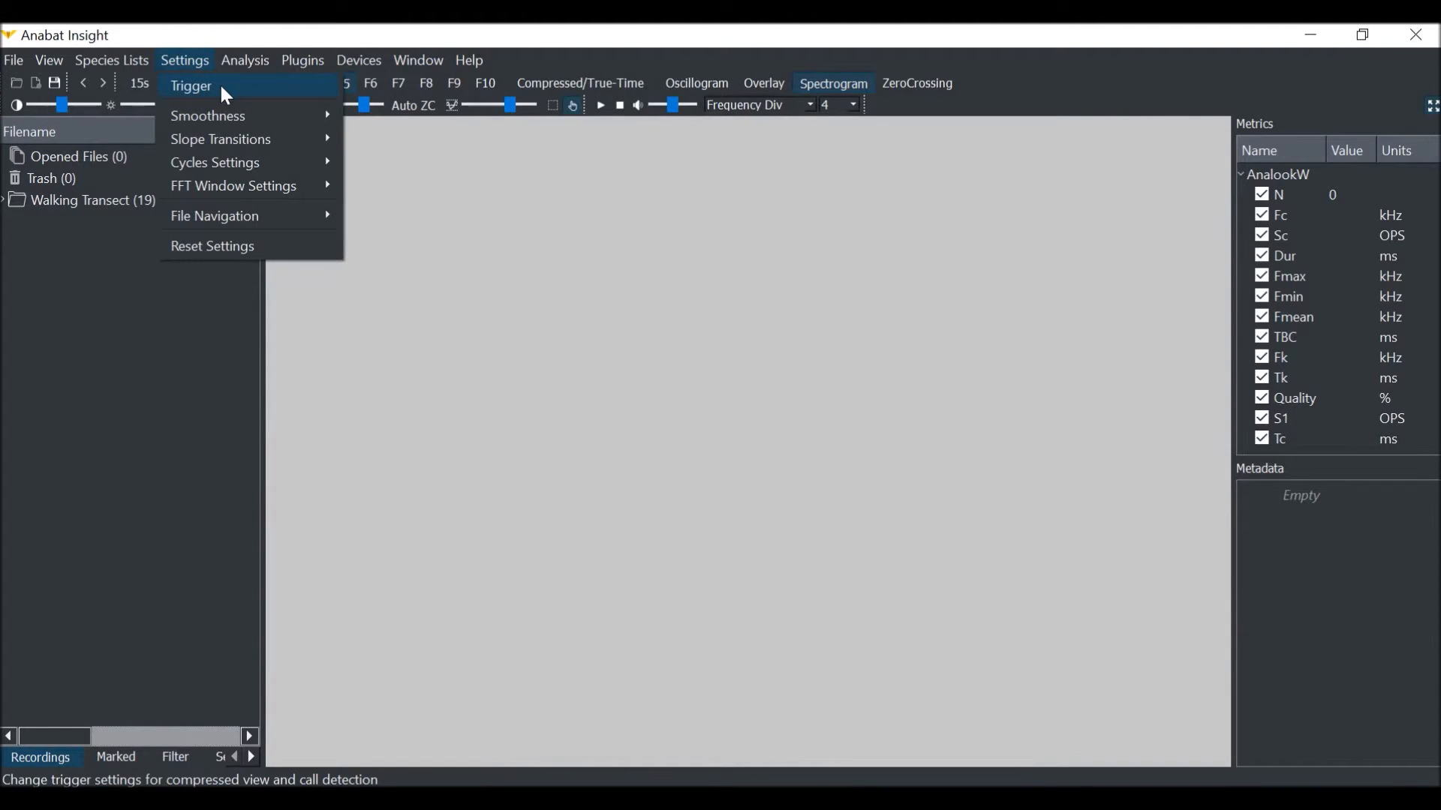
click(190, 85)
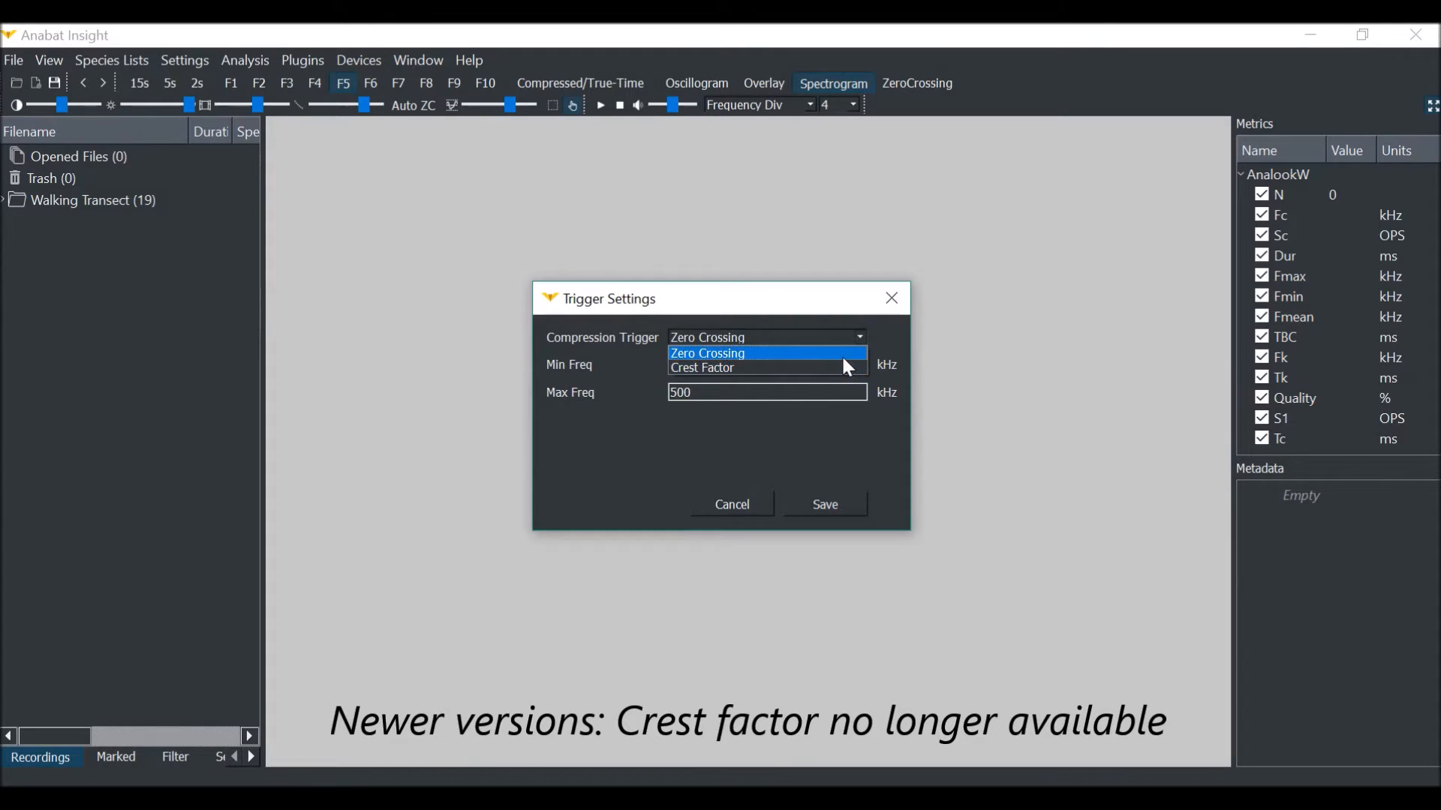
Keep the Zero Crossing trigger, set the frequency range to 12–200 kHz, and save
click(706, 352)
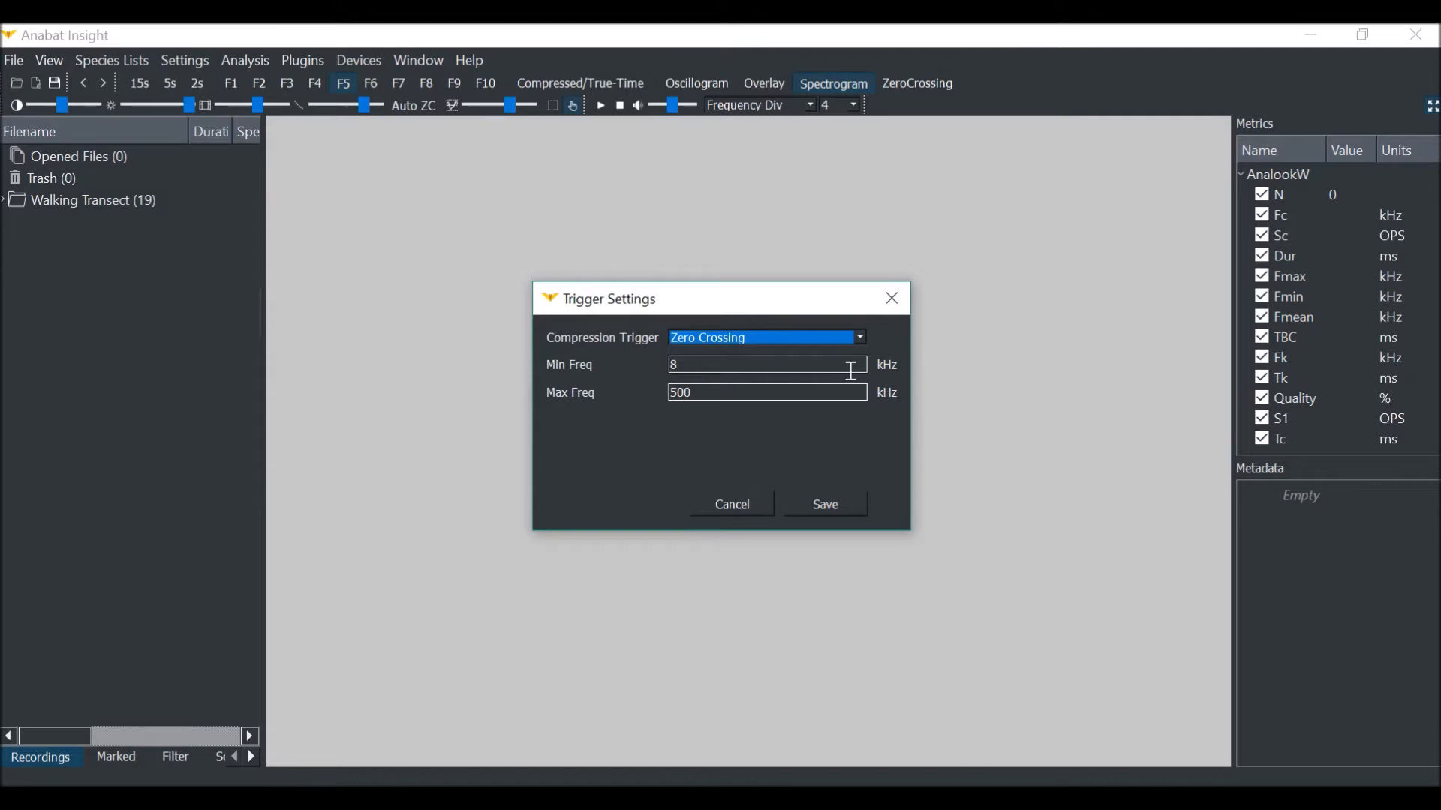
mouse_move(839, 377)
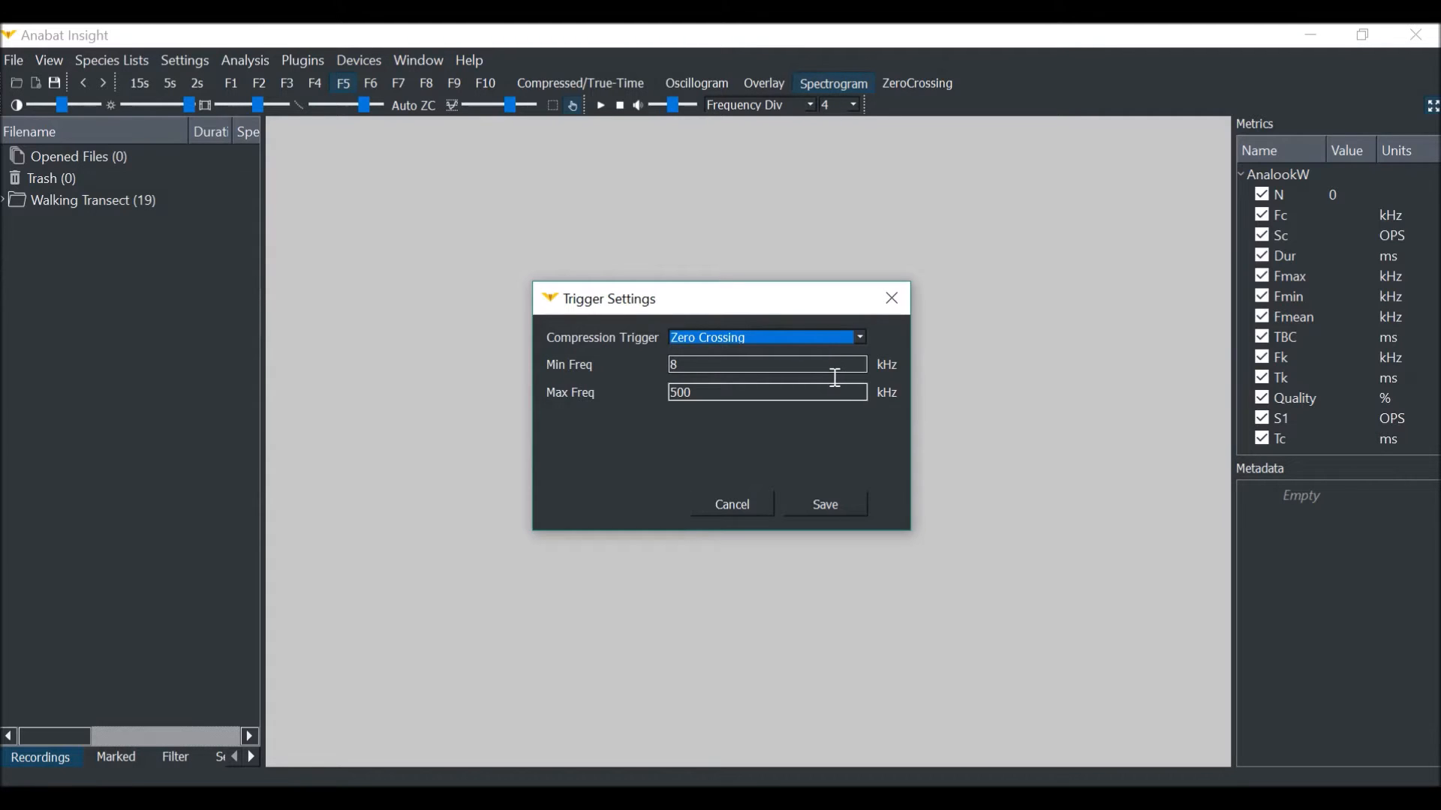
click(766, 365)
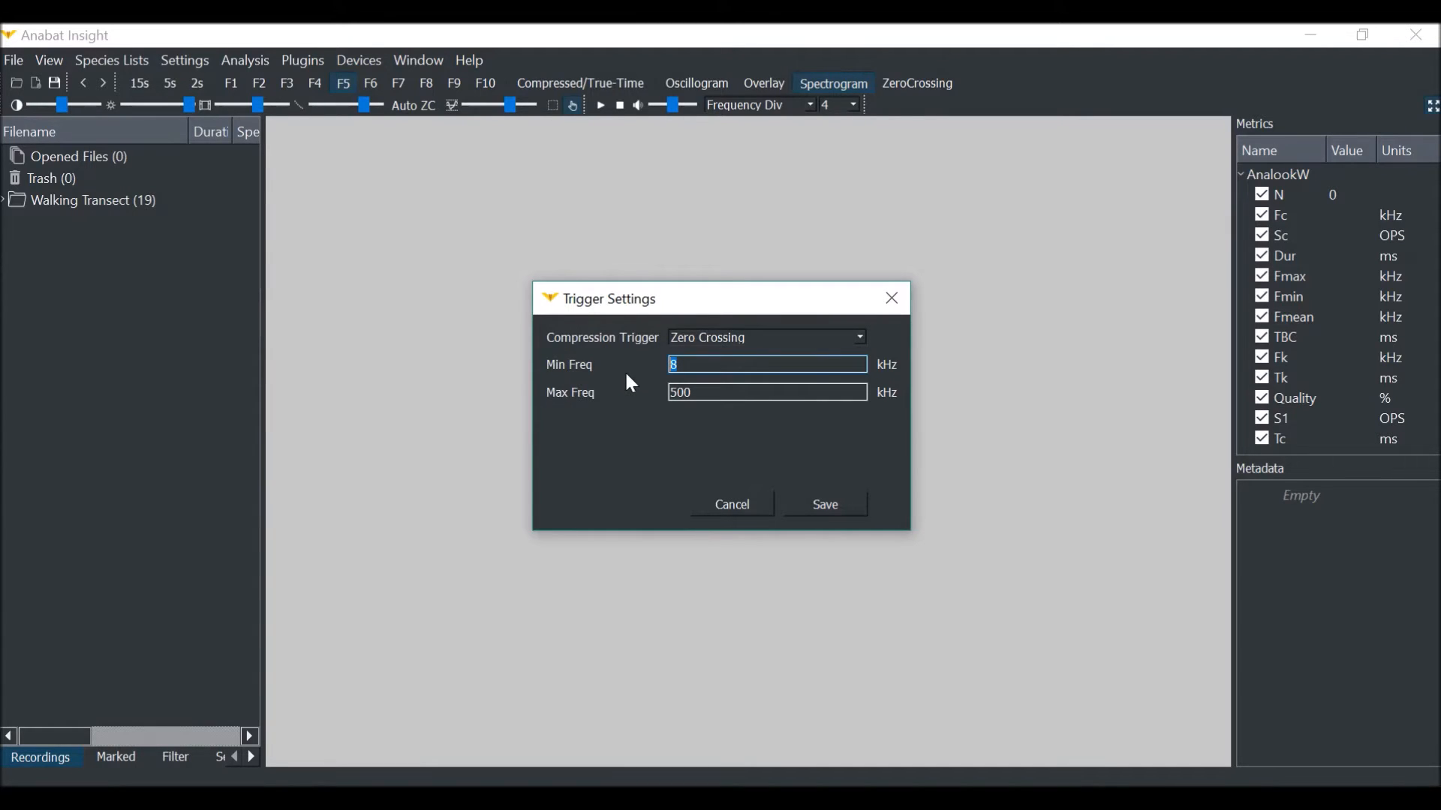
text(12)
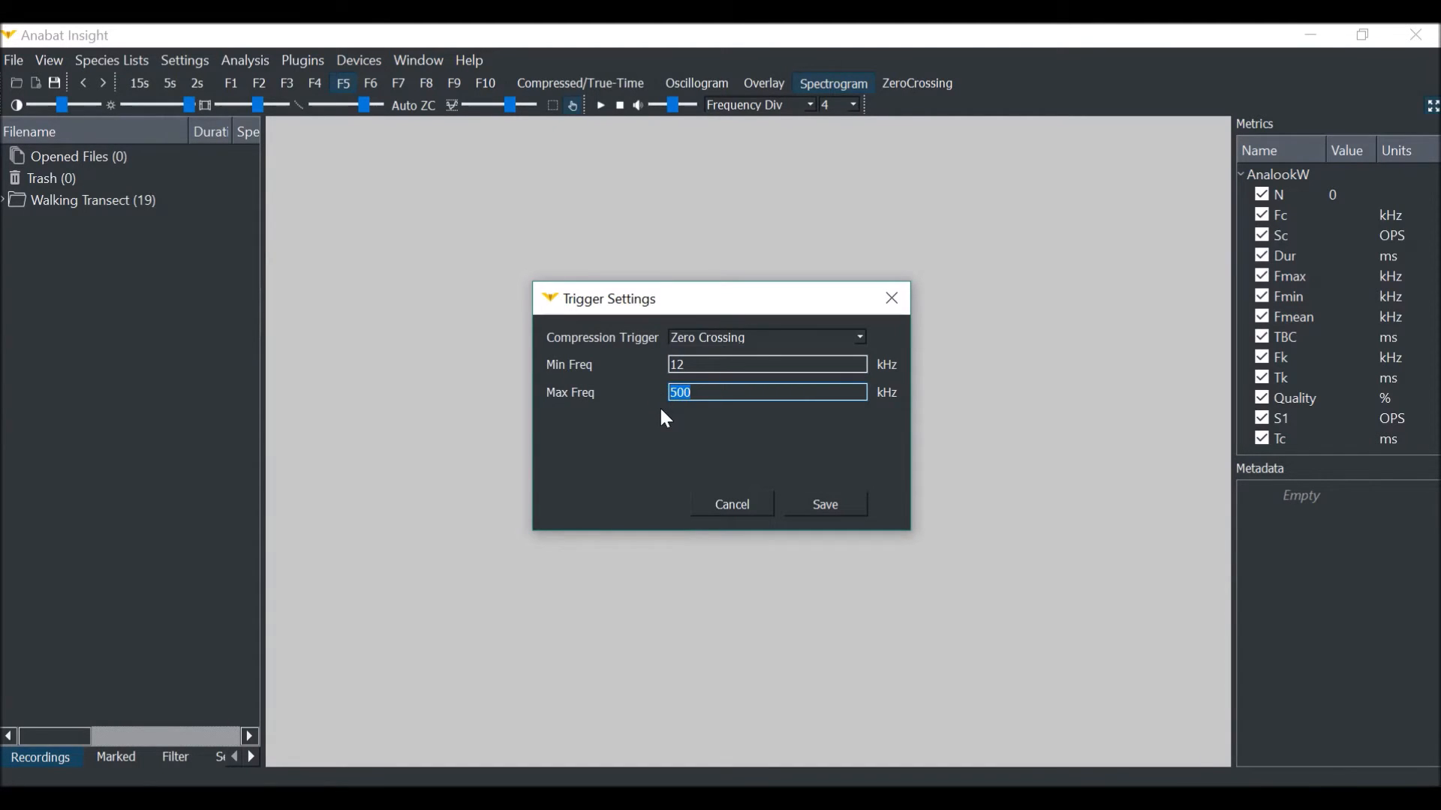
text(200)
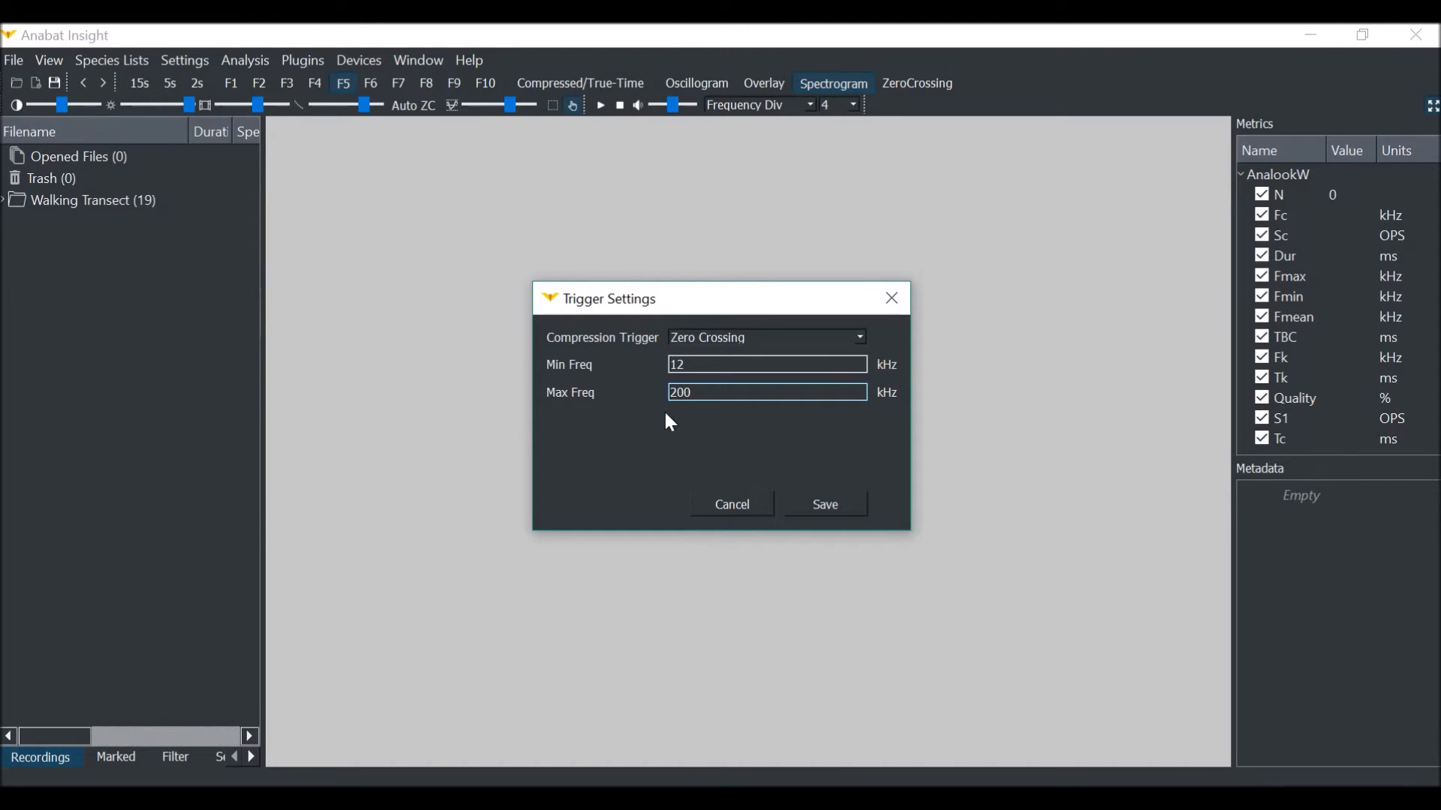
mouse_move(680, 452)
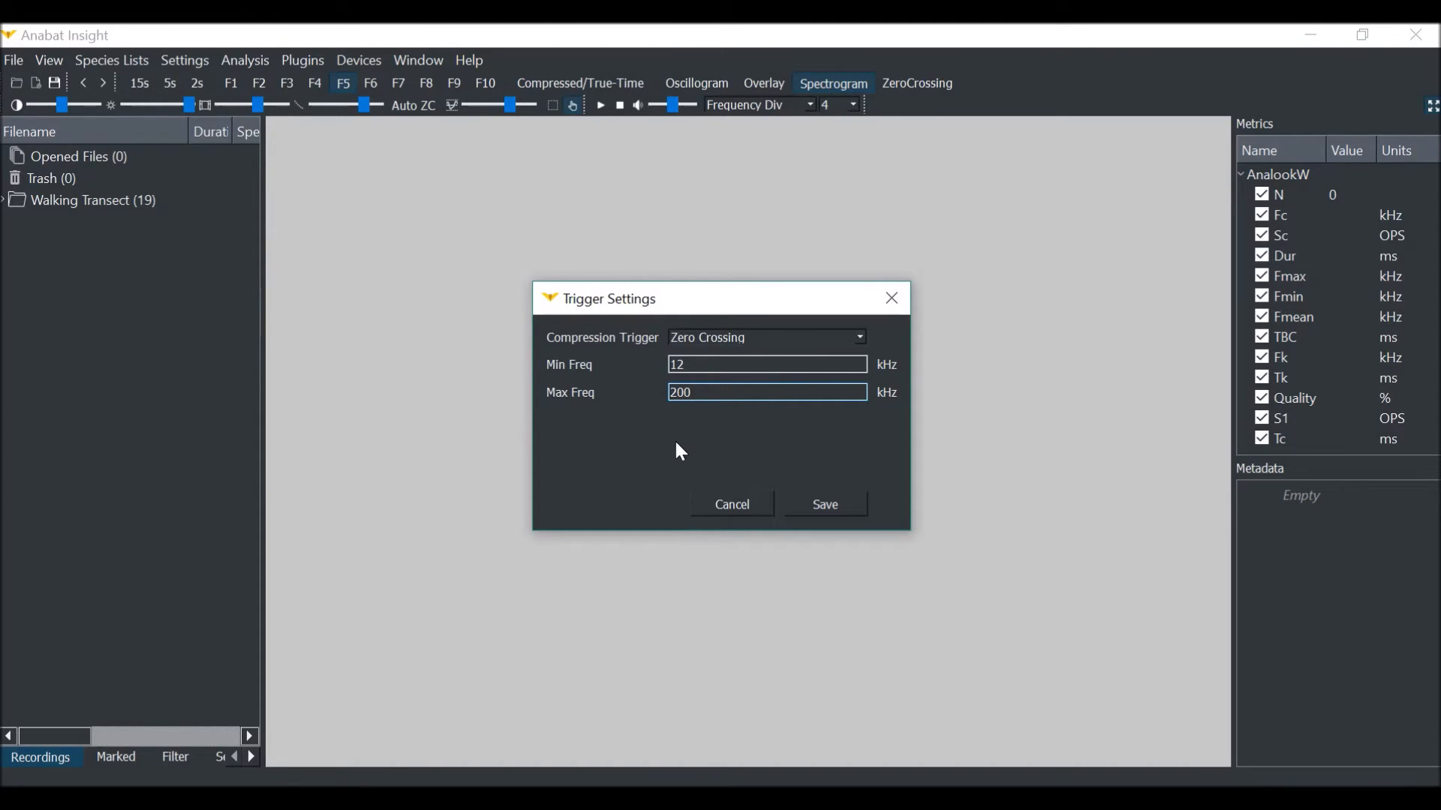
mouse_move(807, 518)
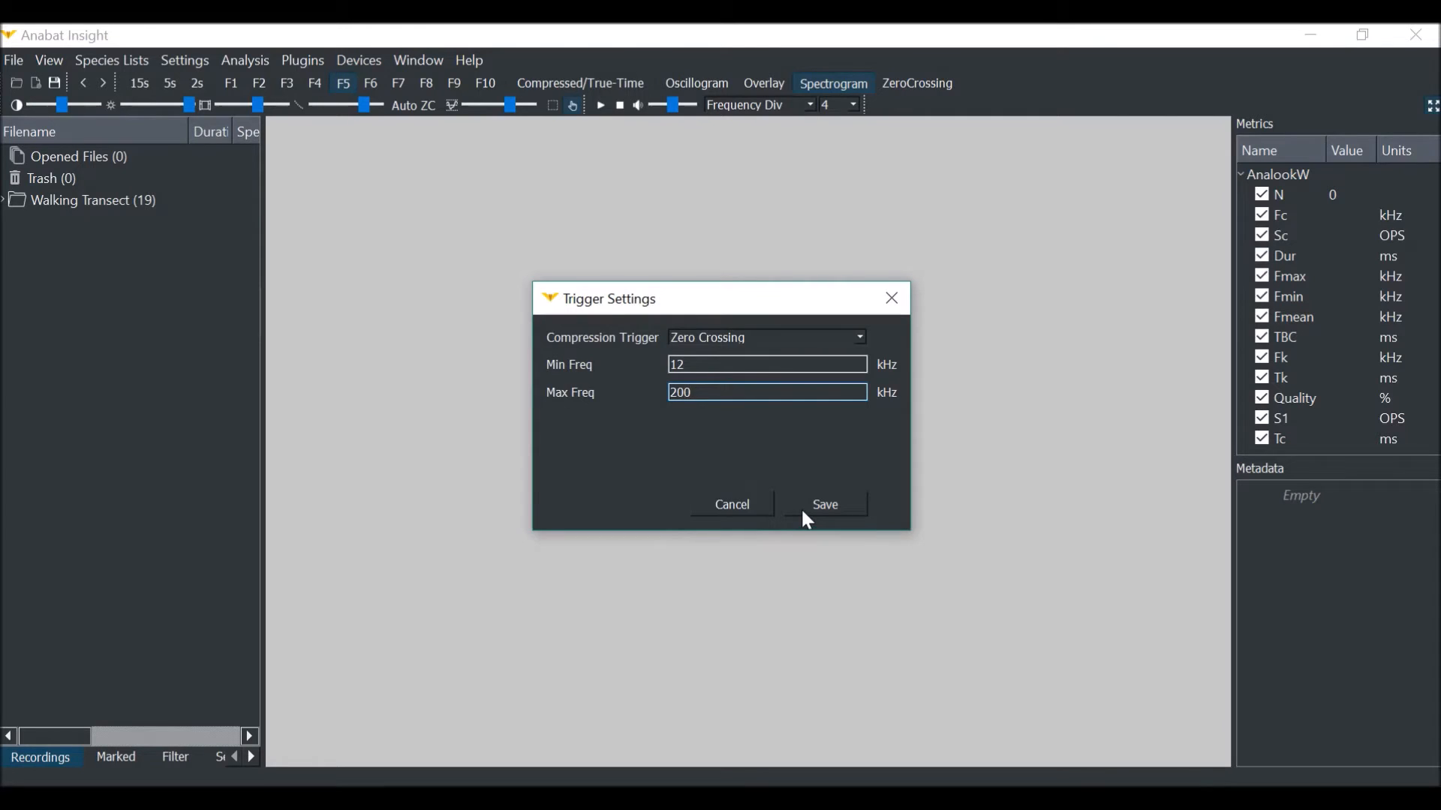
click(824, 504)
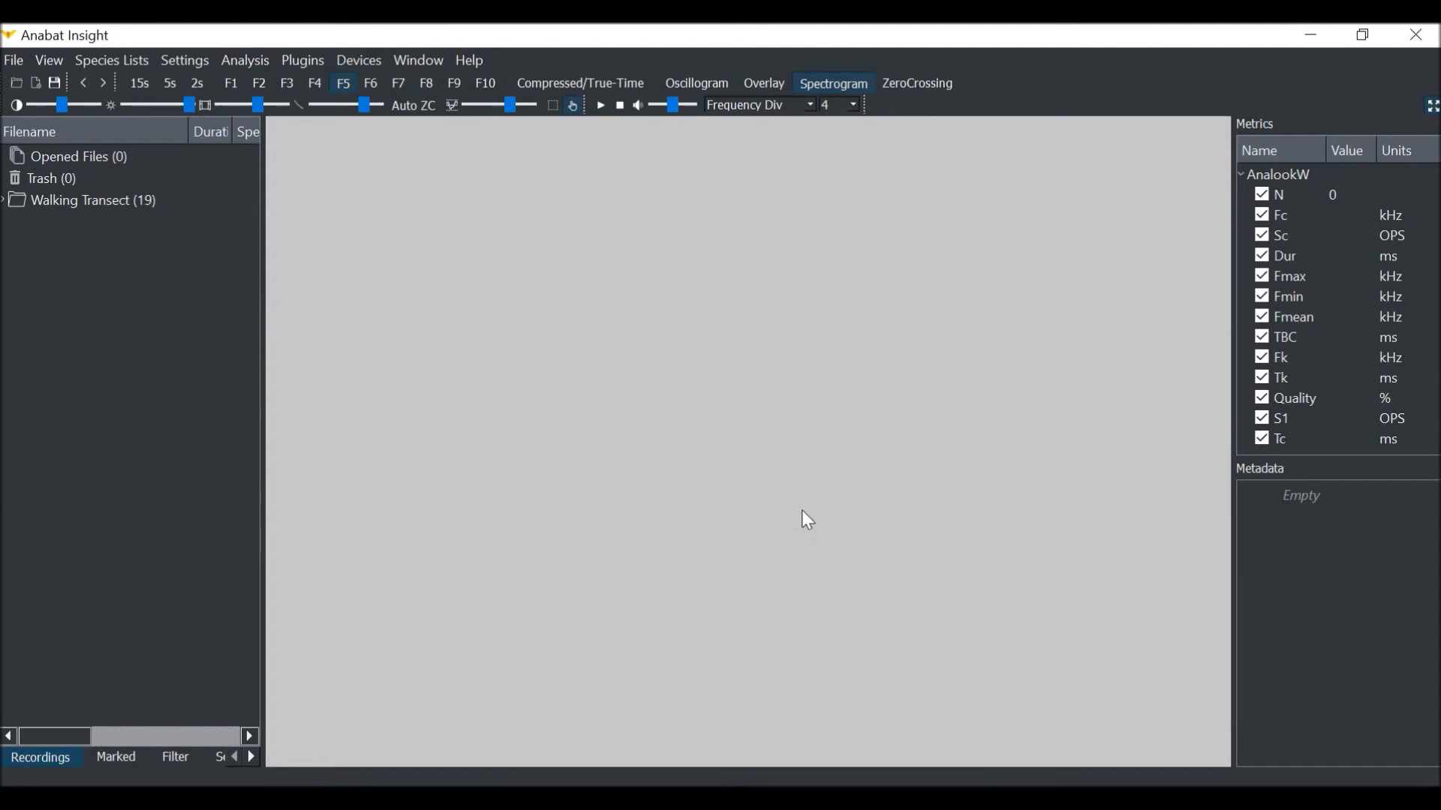
mouse_move(764, 522)
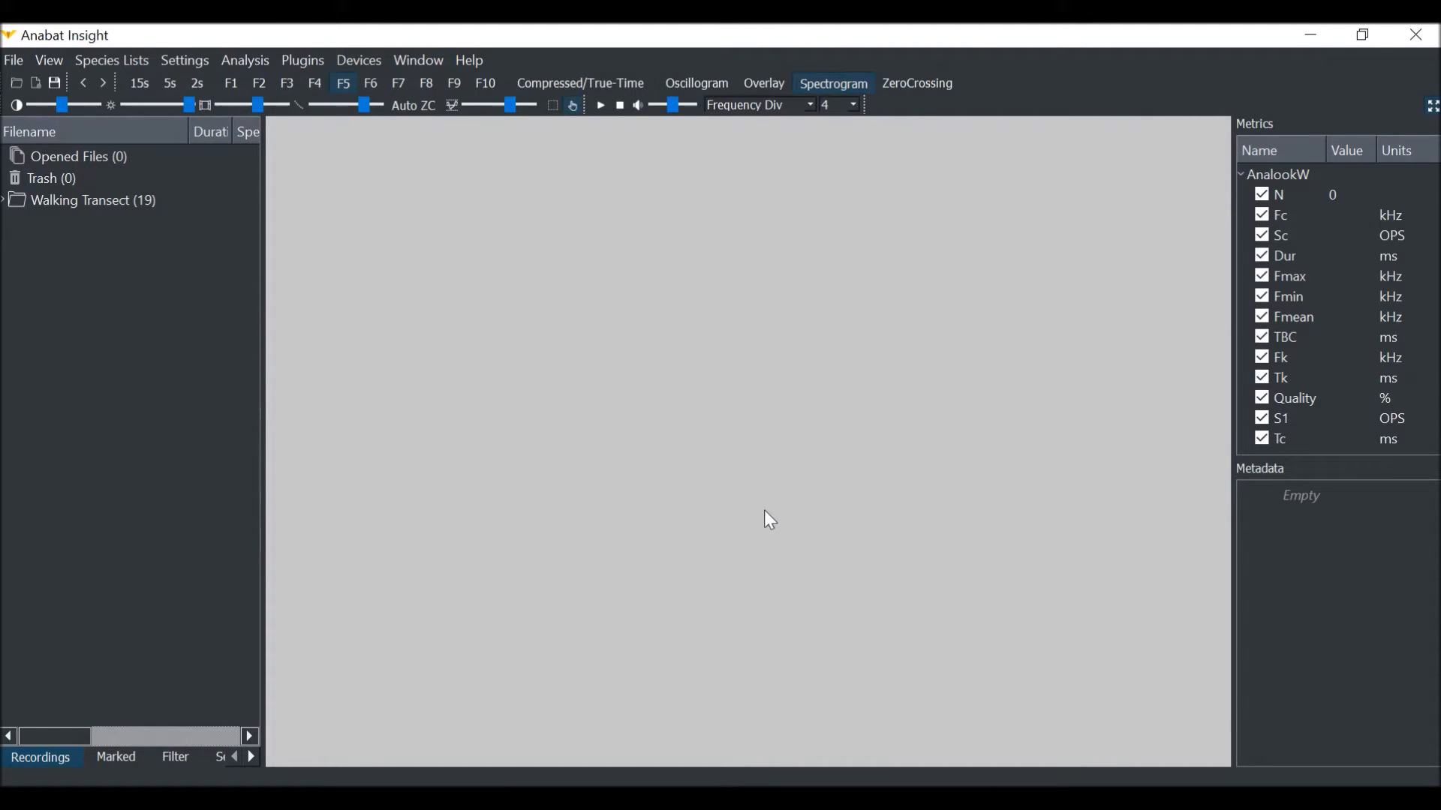
mouse_move(451, 227)
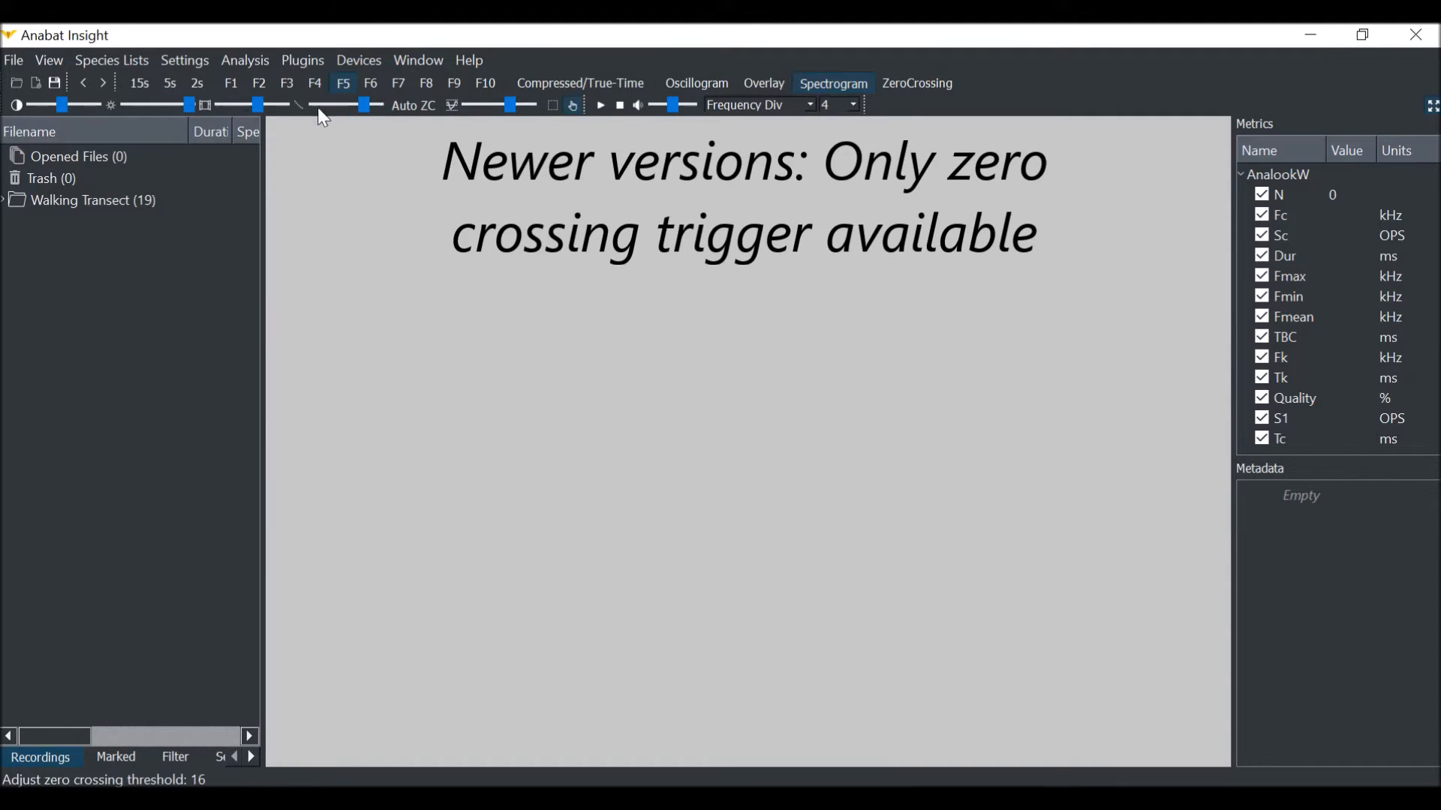
mouse_move(341, 129)
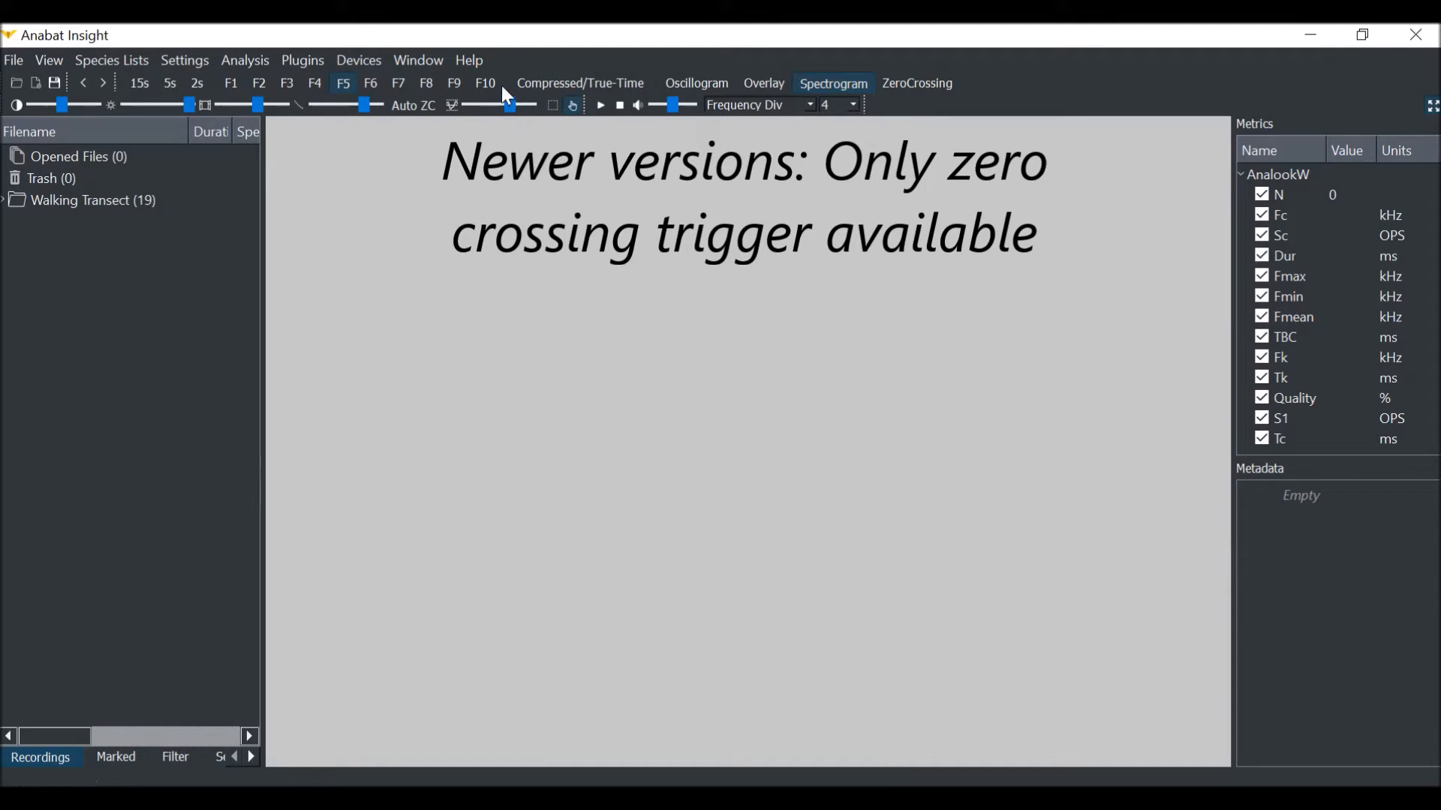
Lower the zero crossing threshold to 11, then raise it to 20
drag(507, 104, 515, 104)
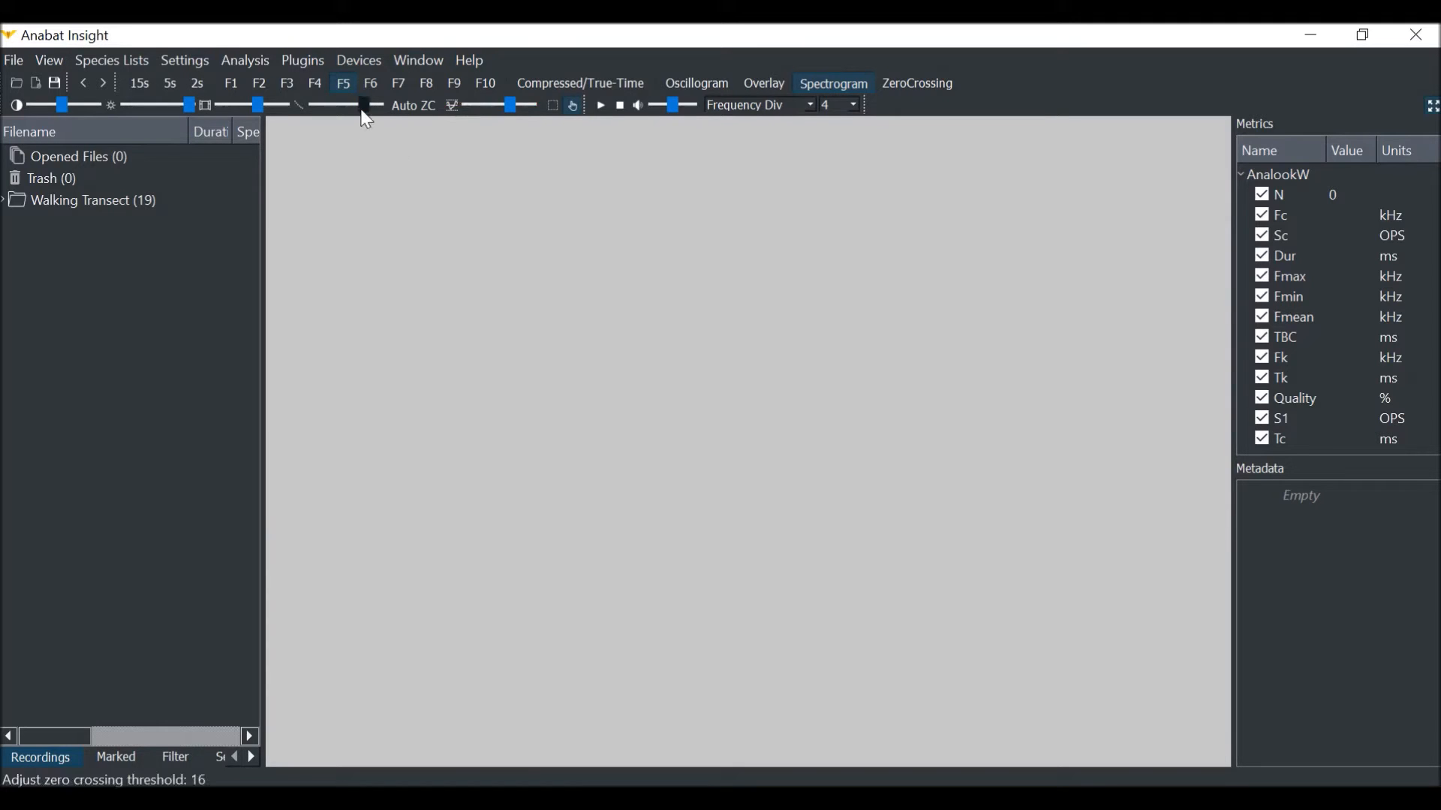
drag(365, 103, 342, 104)
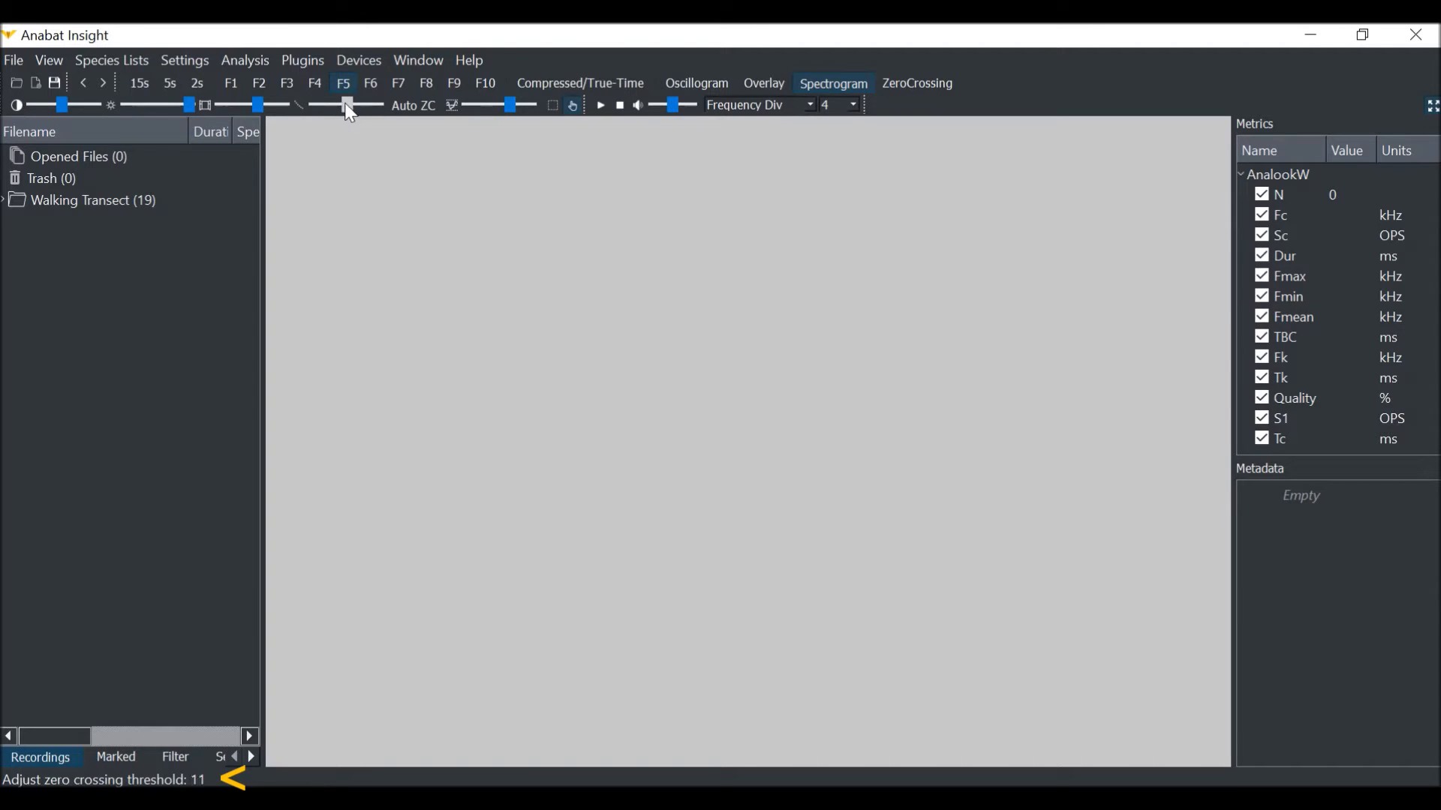
drag(347, 105, 375, 105)
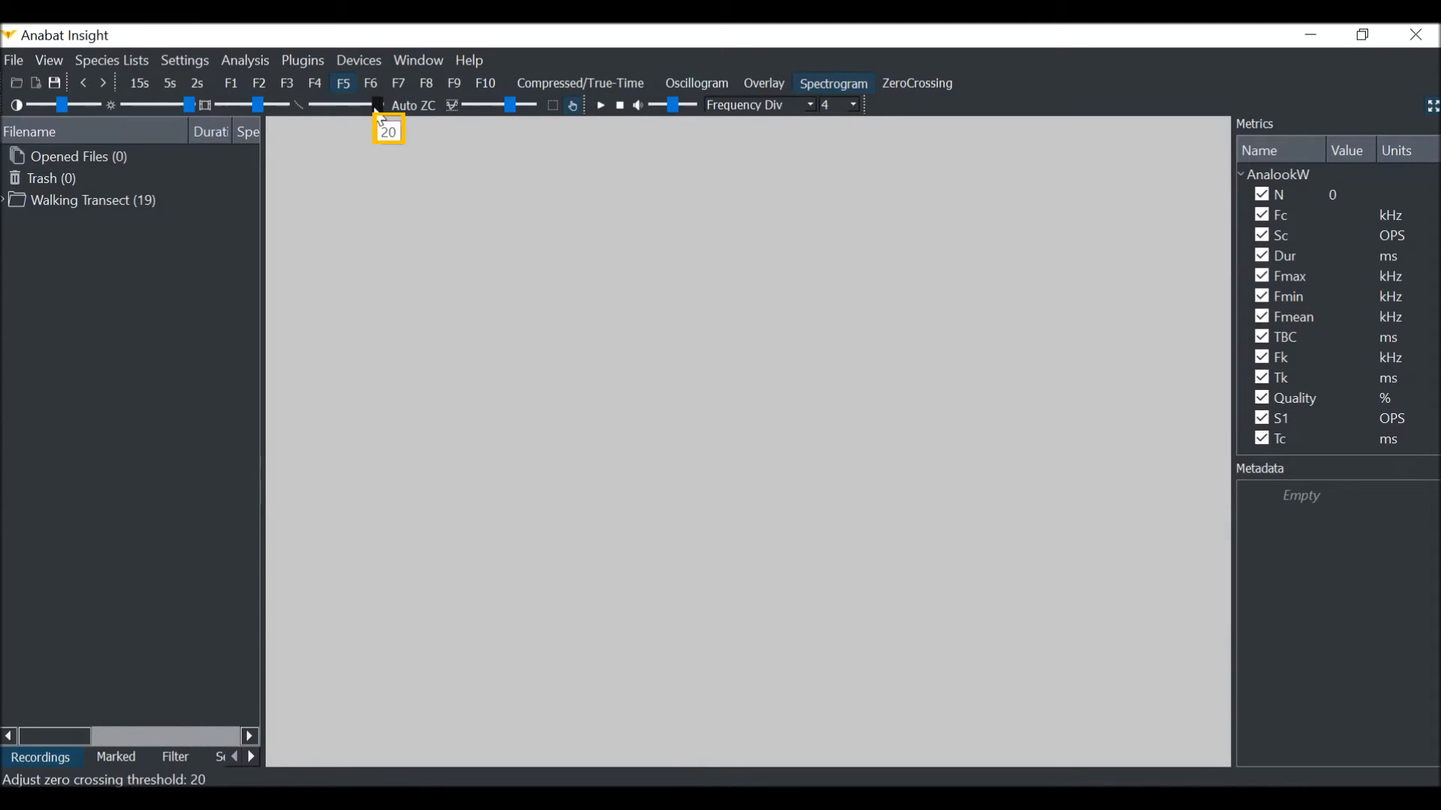
mouse_move(337, 191)
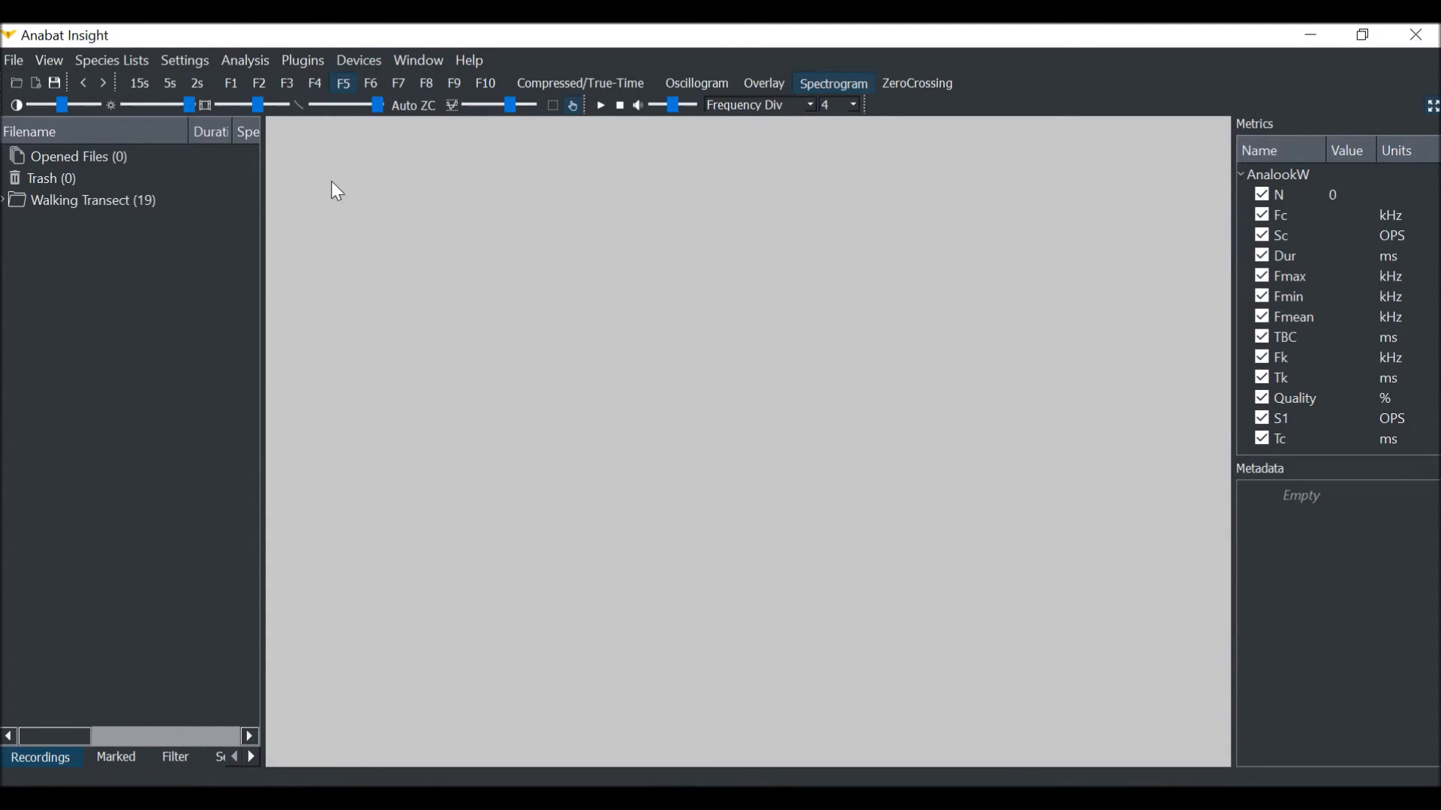
mouse_move(225, 235)
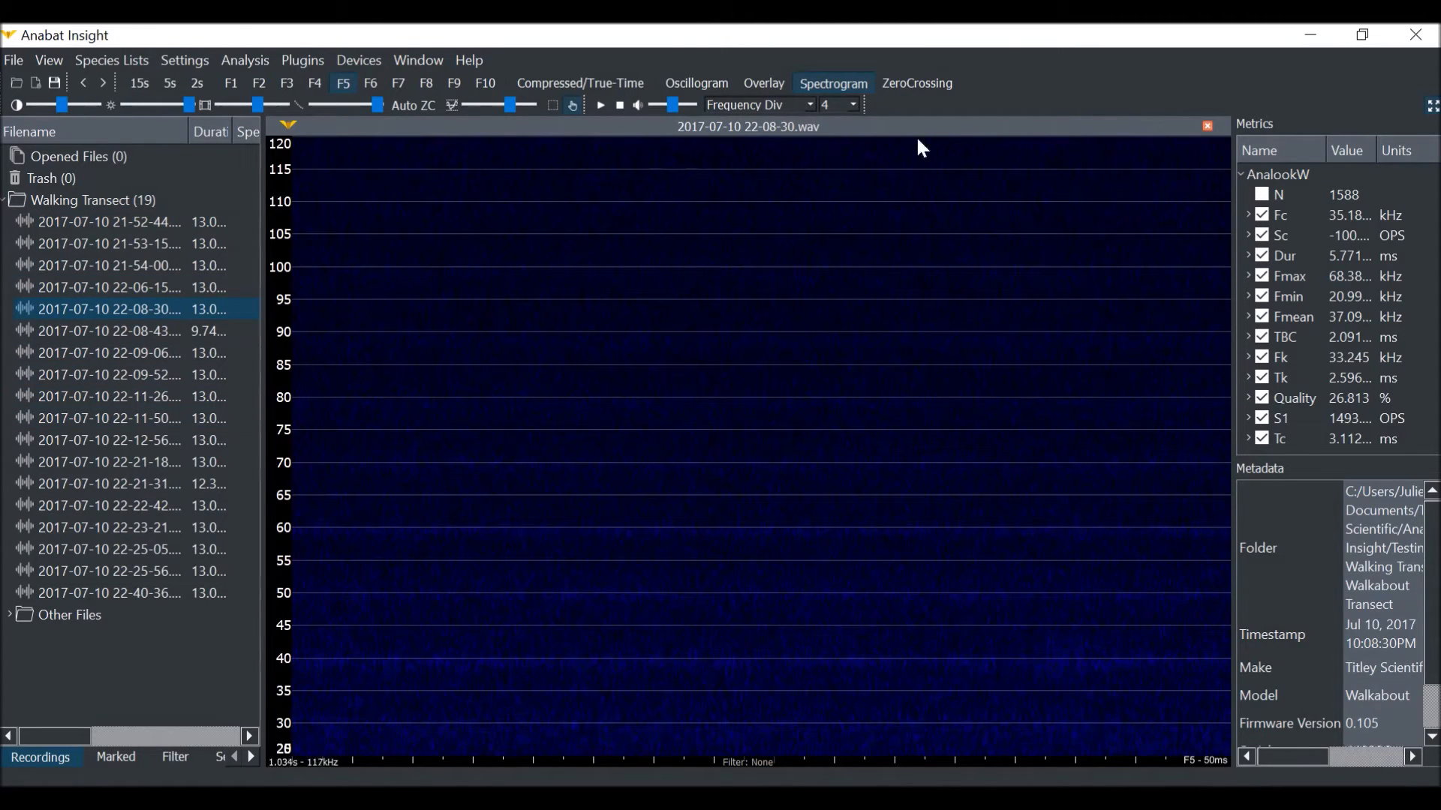
click(917, 84)
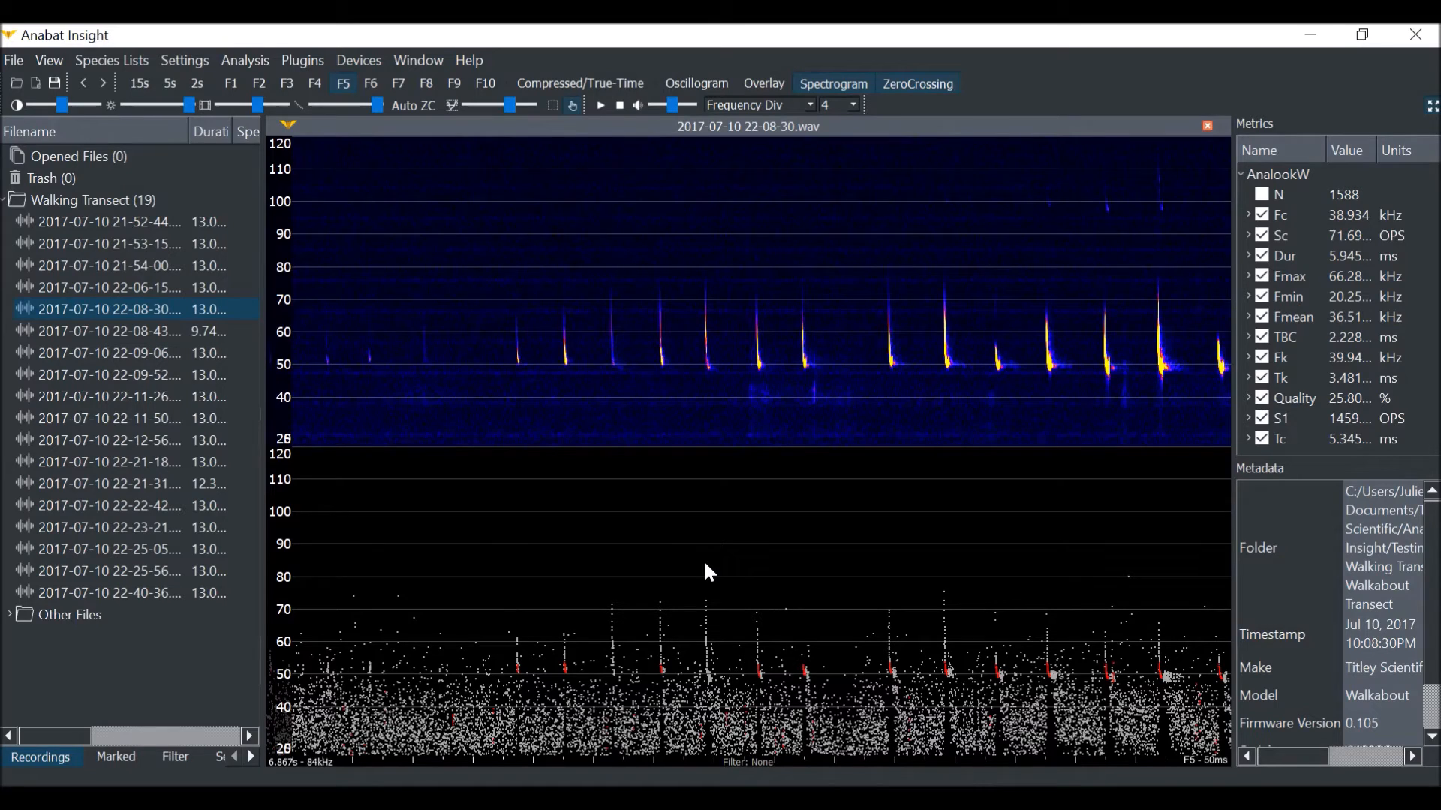
mouse_move(606, 89)
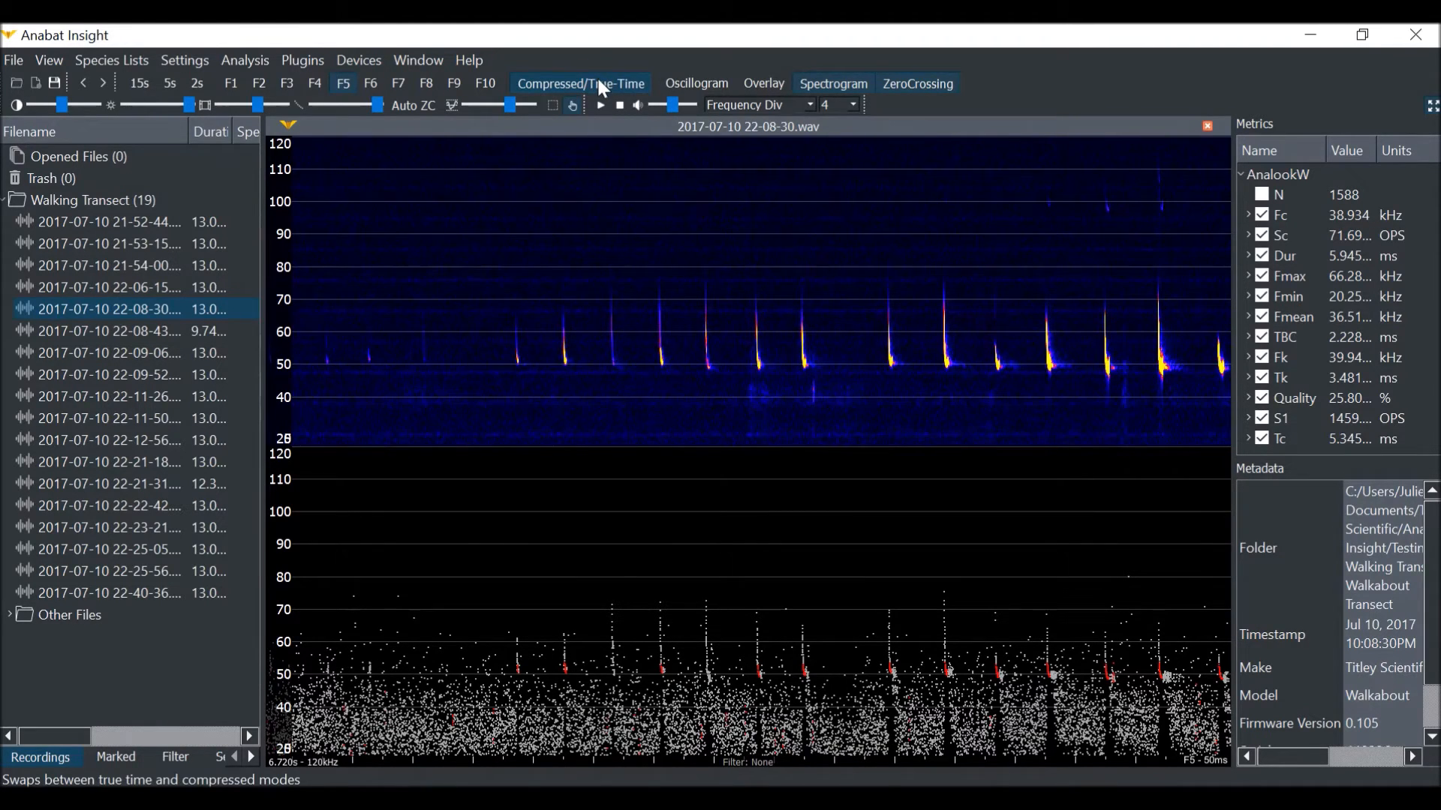
mouse_move(604, 89)
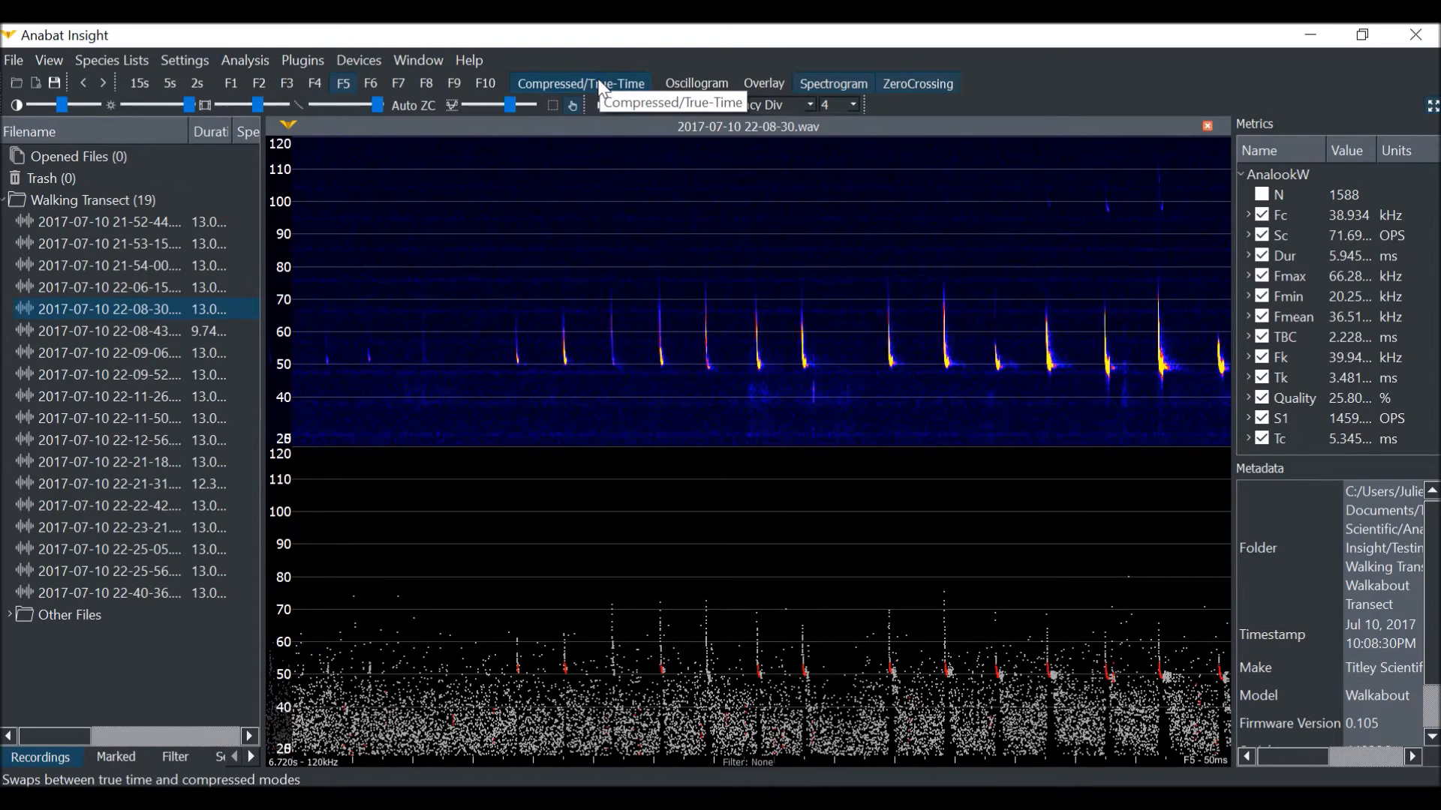
mouse_move(478, 149)
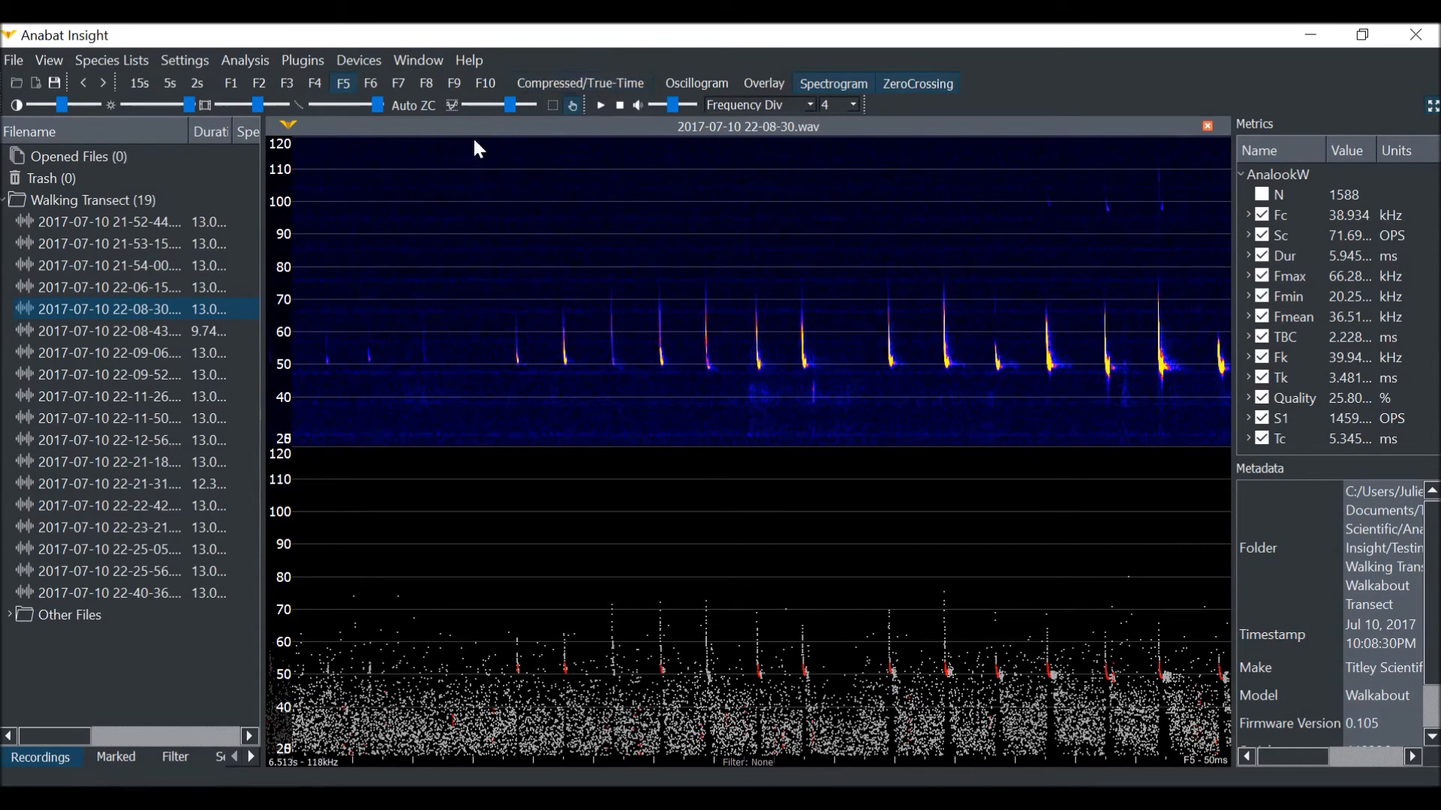
Trim the zero crossing threshold to clear background noise, then view in compressed time
drag(373, 105, 377, 105)
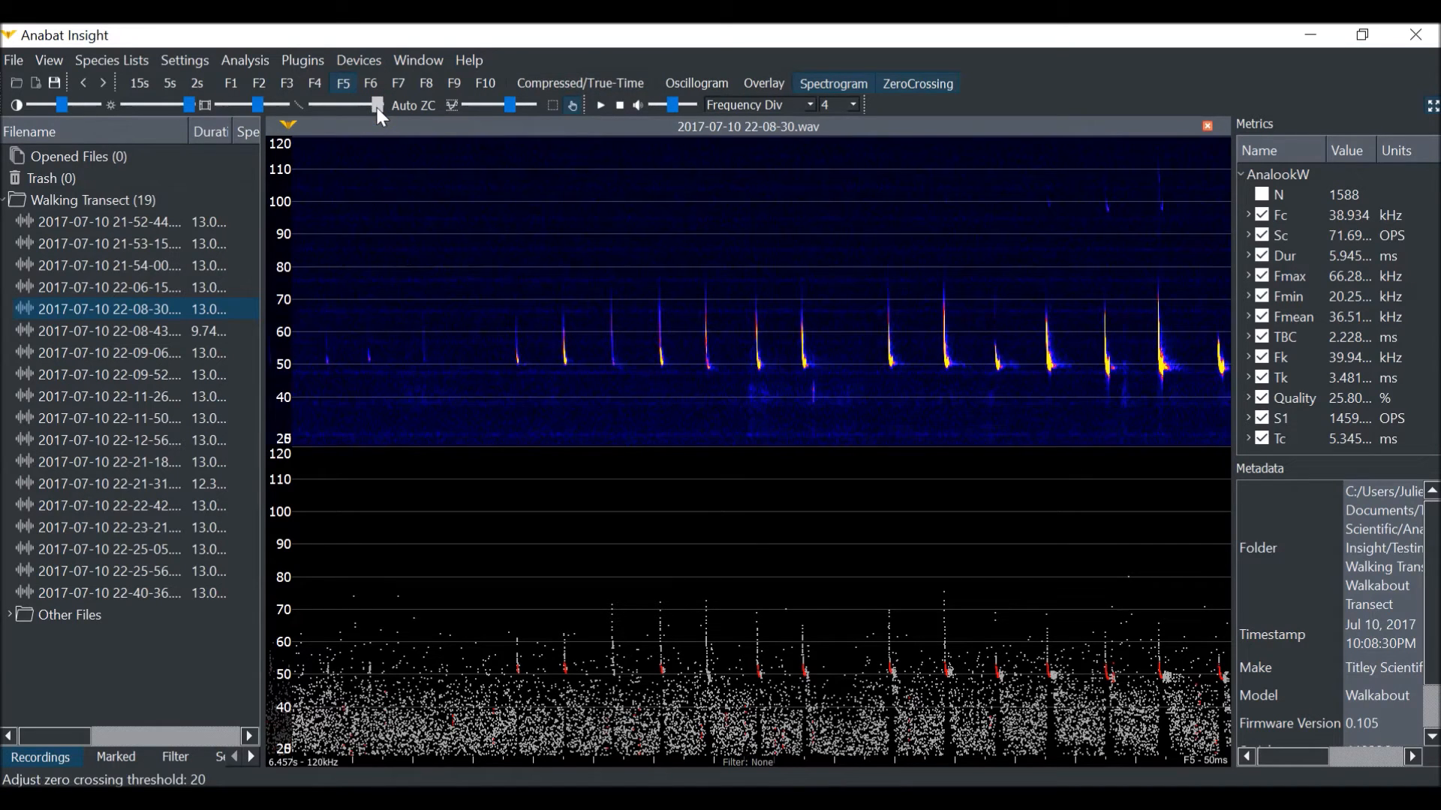
drag(377, 105, 366, 105)
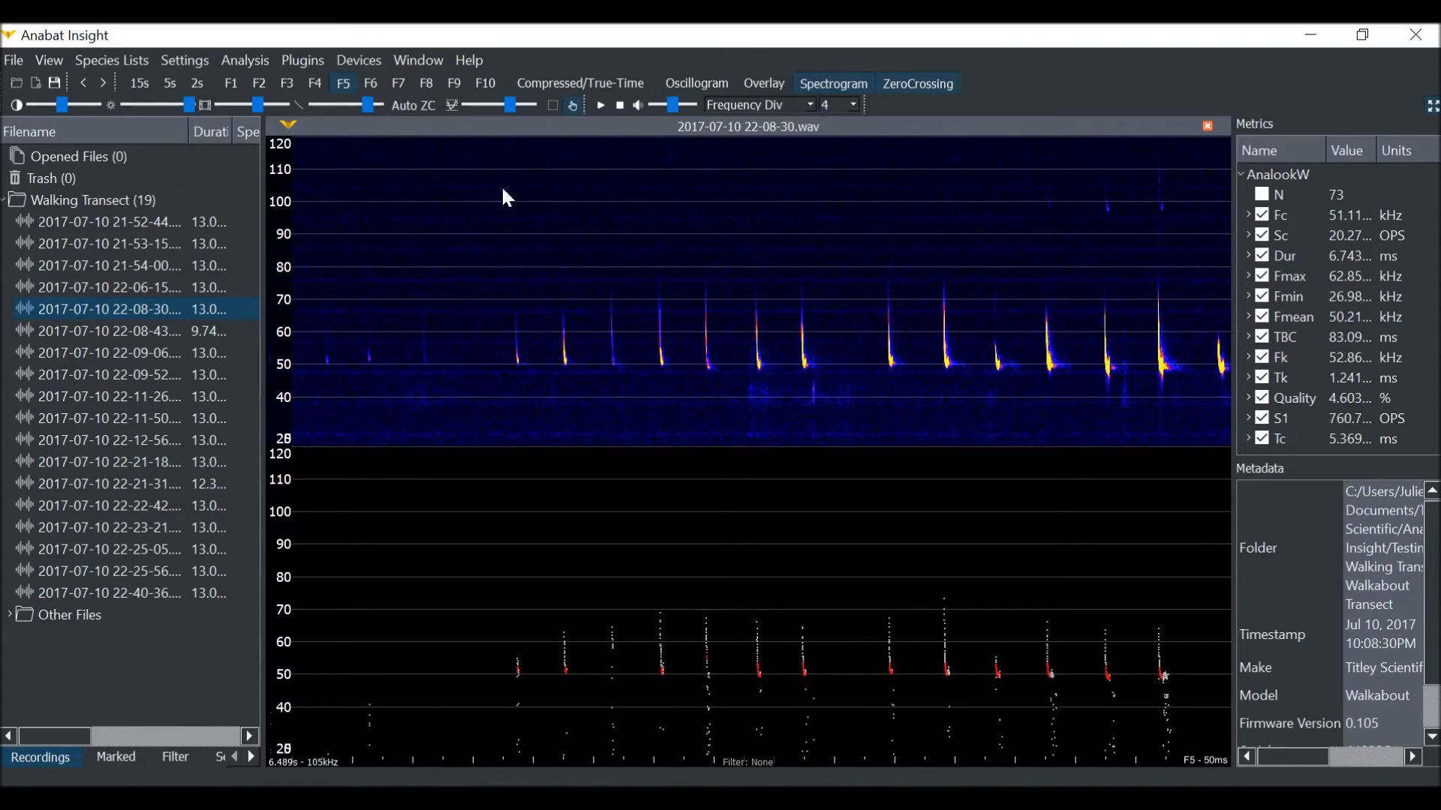
click(580, 83)
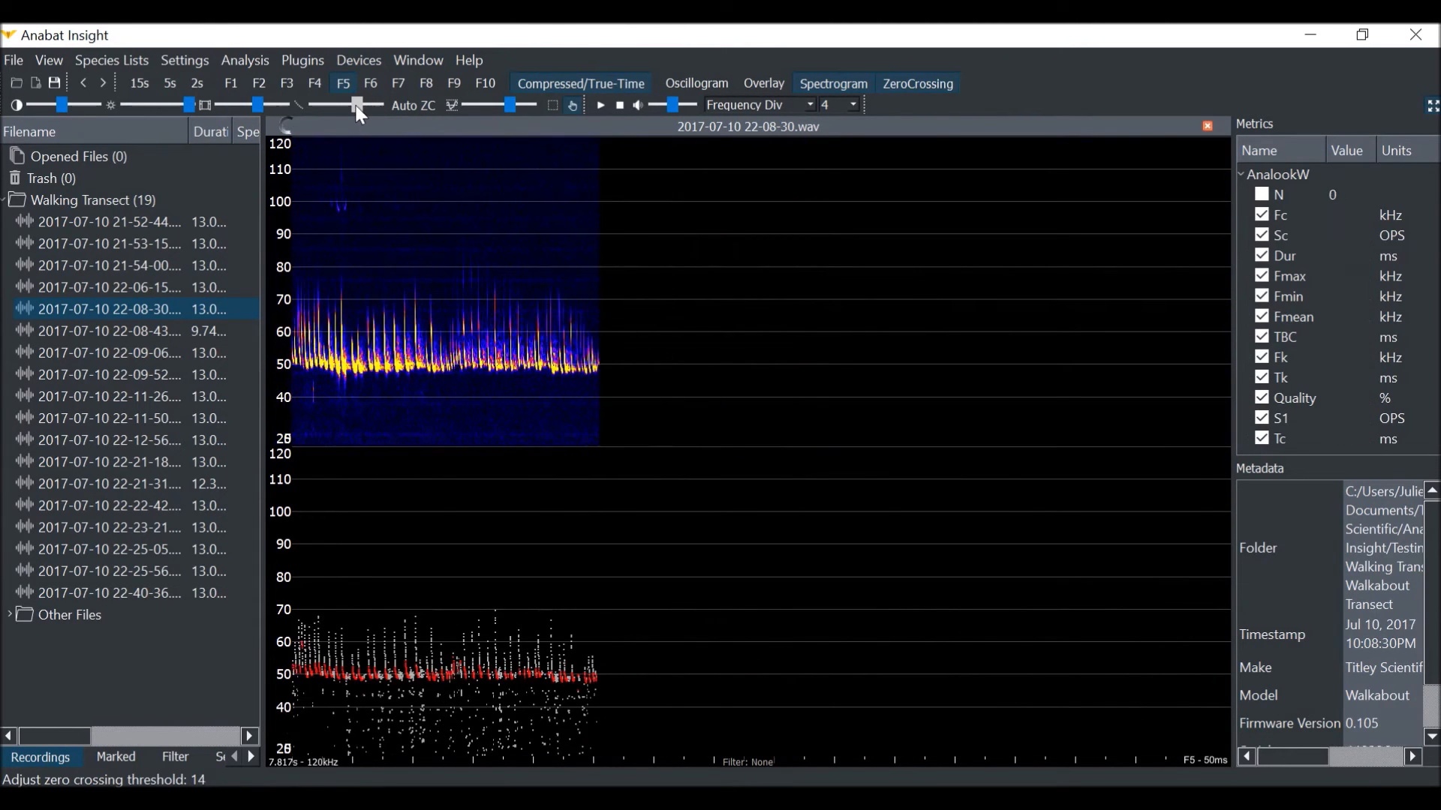
Raise zero-crossing sensitivity to pick up more calls and return to true-time display
drag(356, 105, 347, 105)
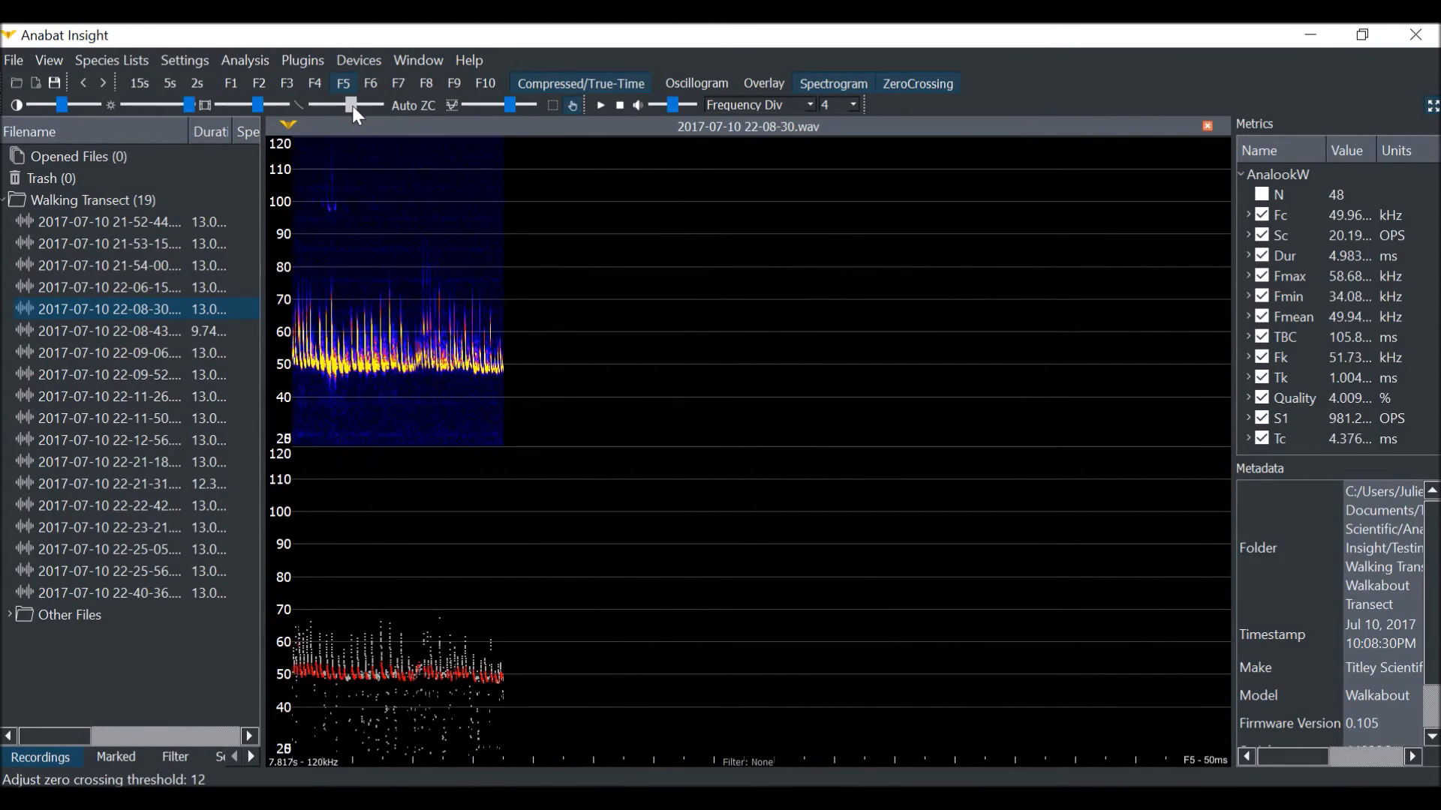
drag(350, 104, 364, 104)
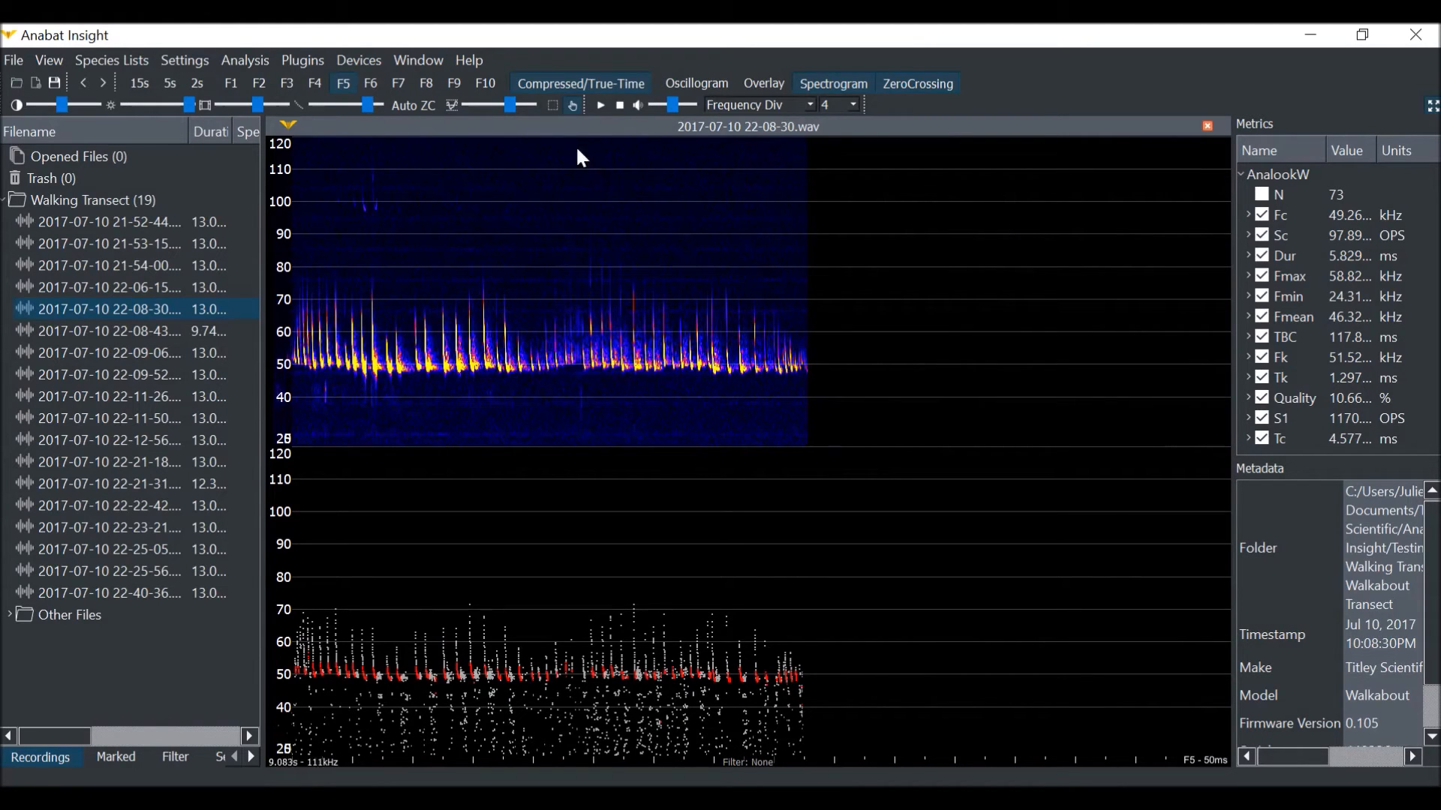
click(581, 83)
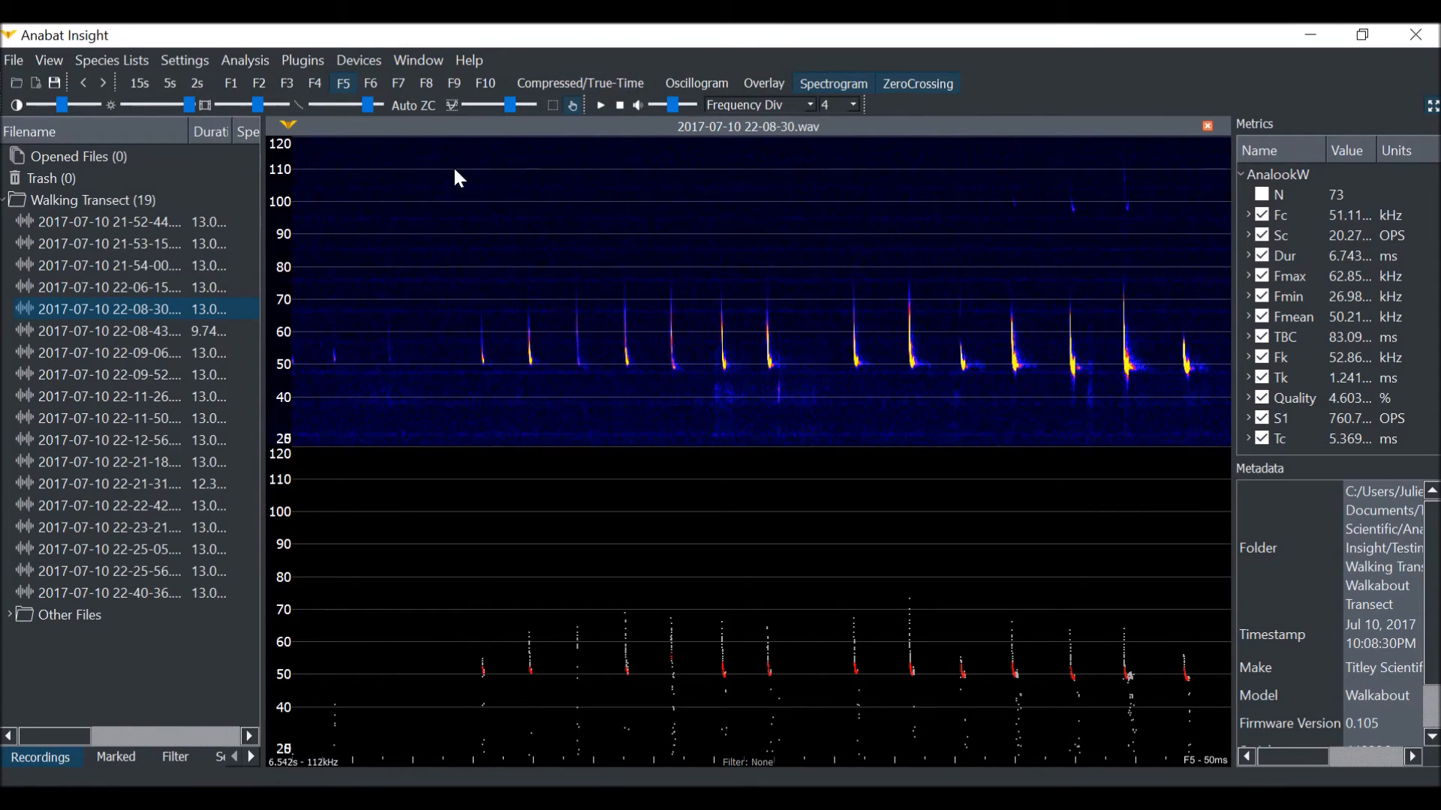
drag(353, 105, 369, 105)
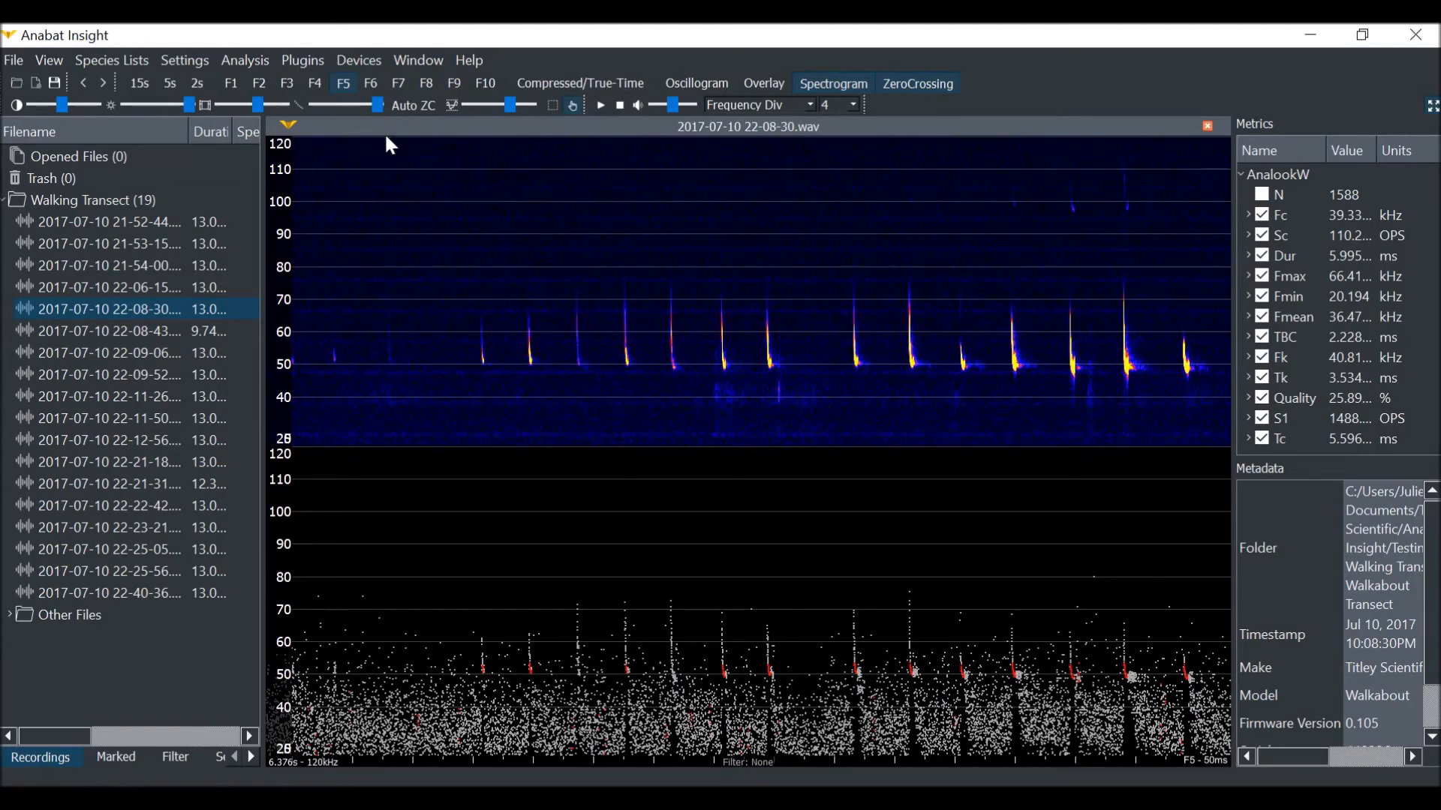
mouse_move(821, 302)
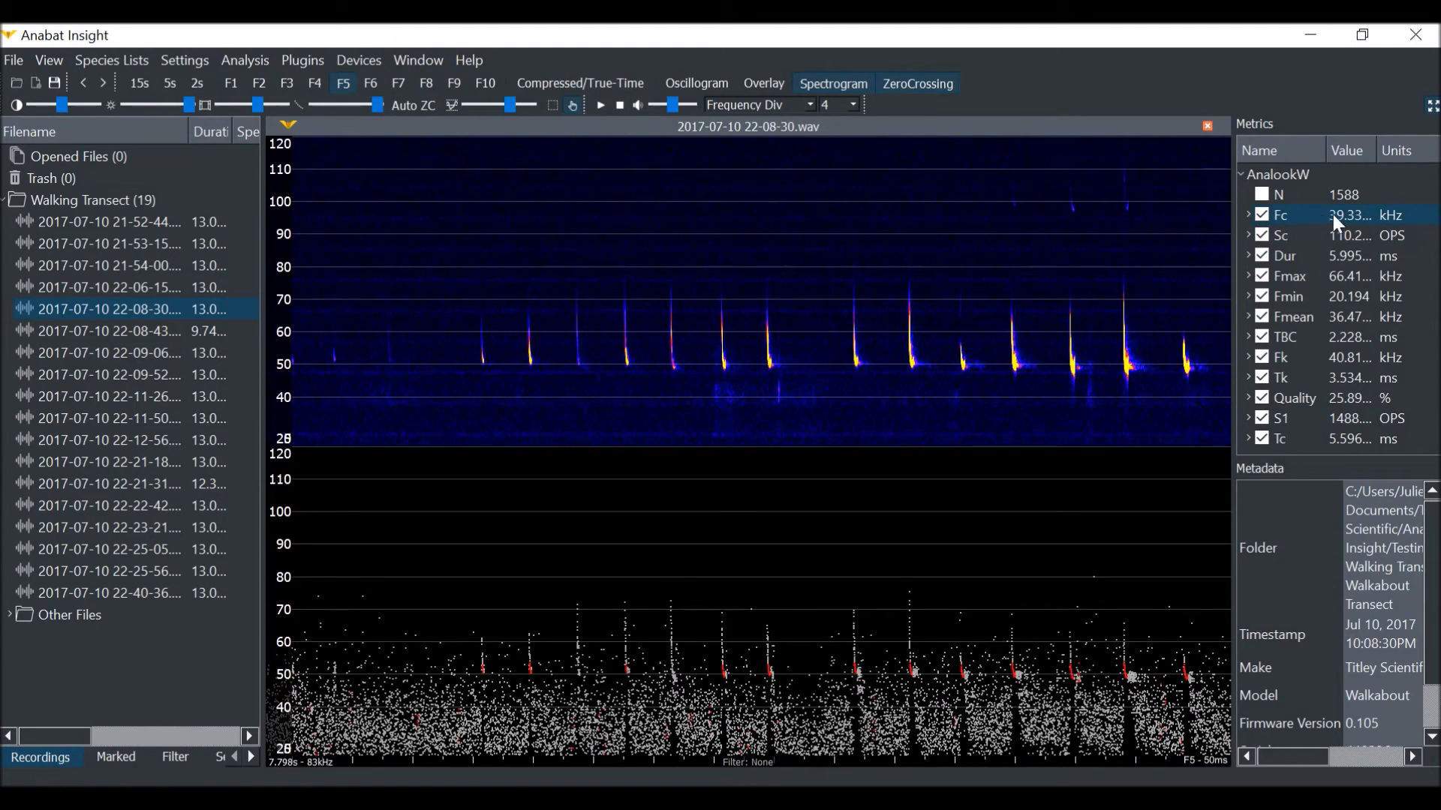
mouse_move(1320, 220)
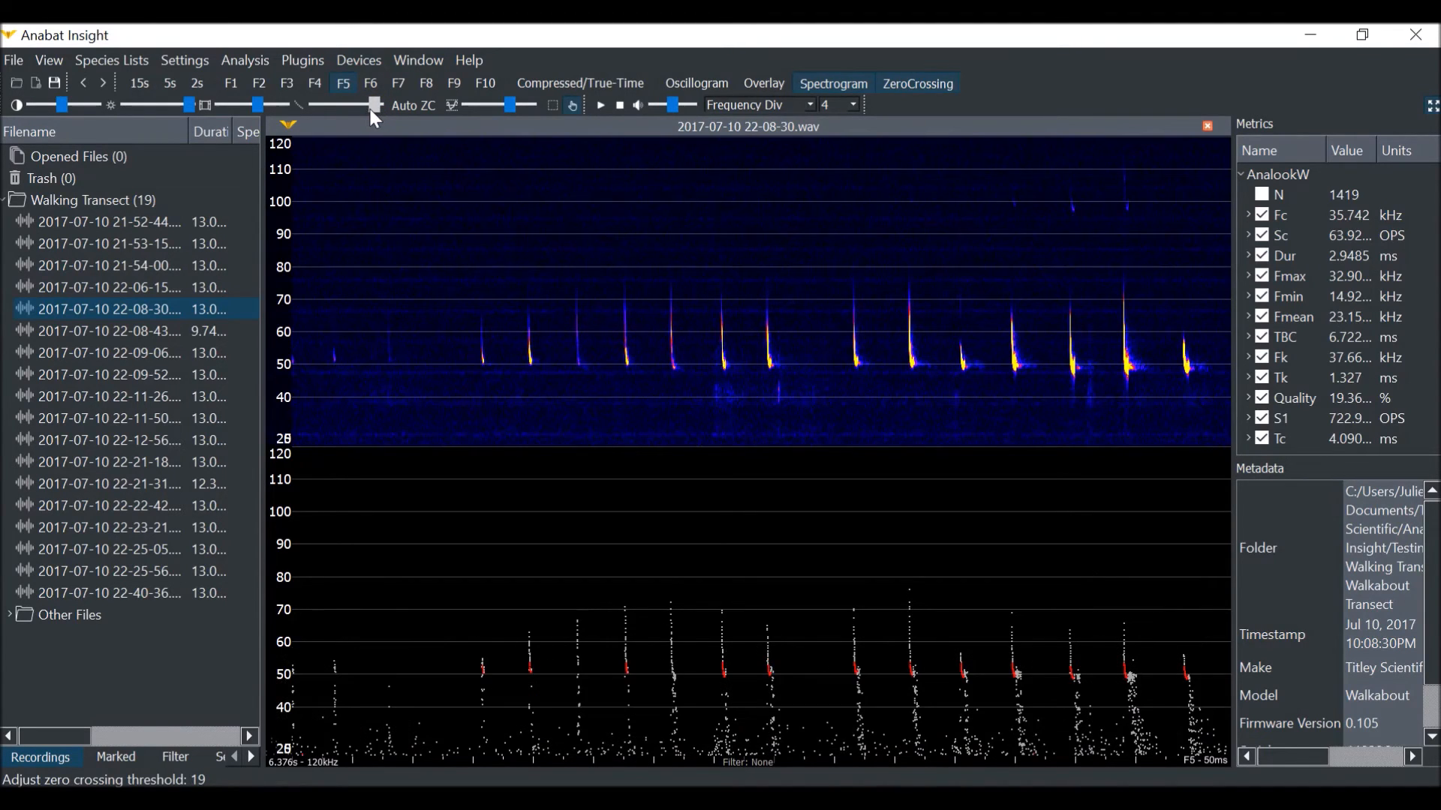
drag(376, 103, 363, 104)
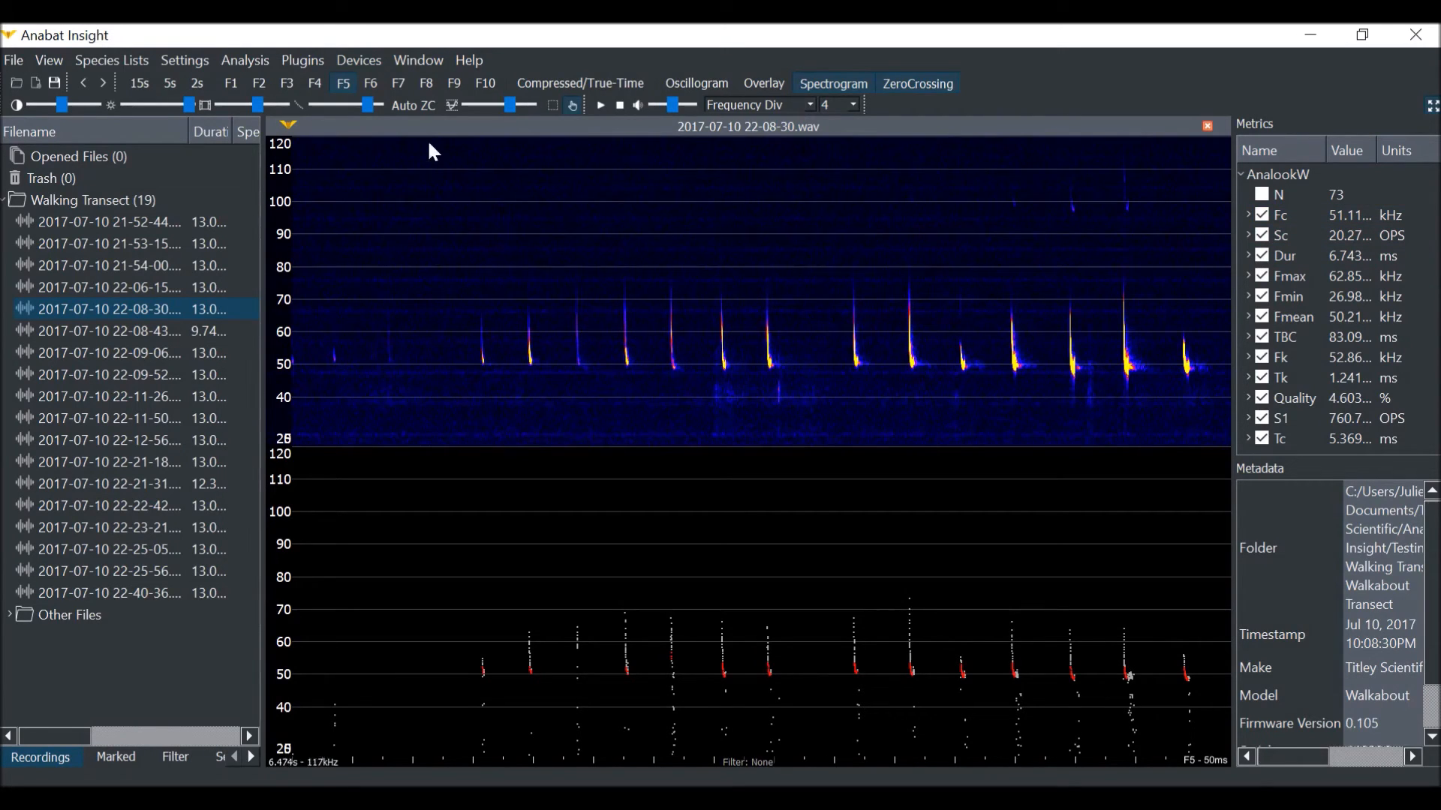
mouse_move(419, 113)
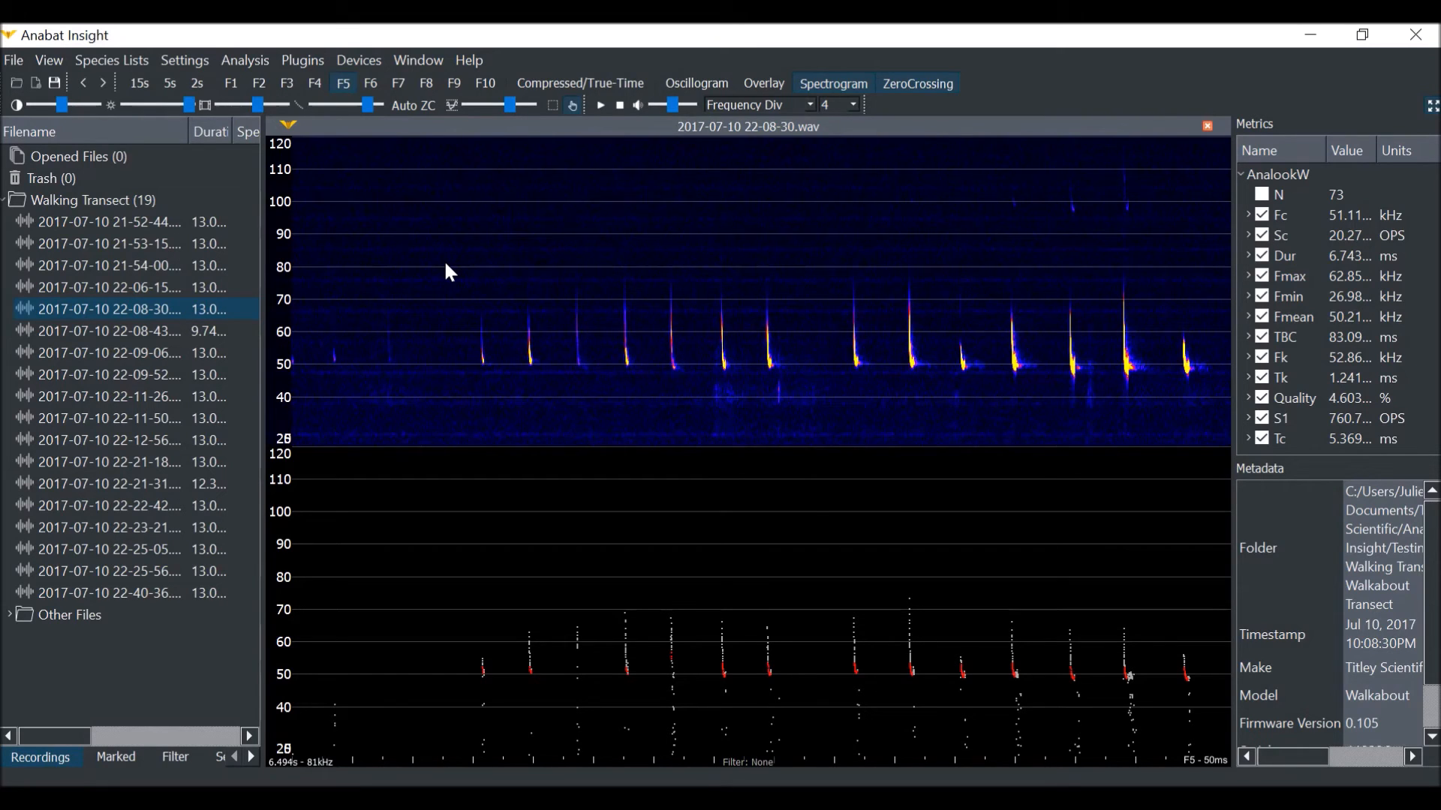
mouse_move(436, 268)
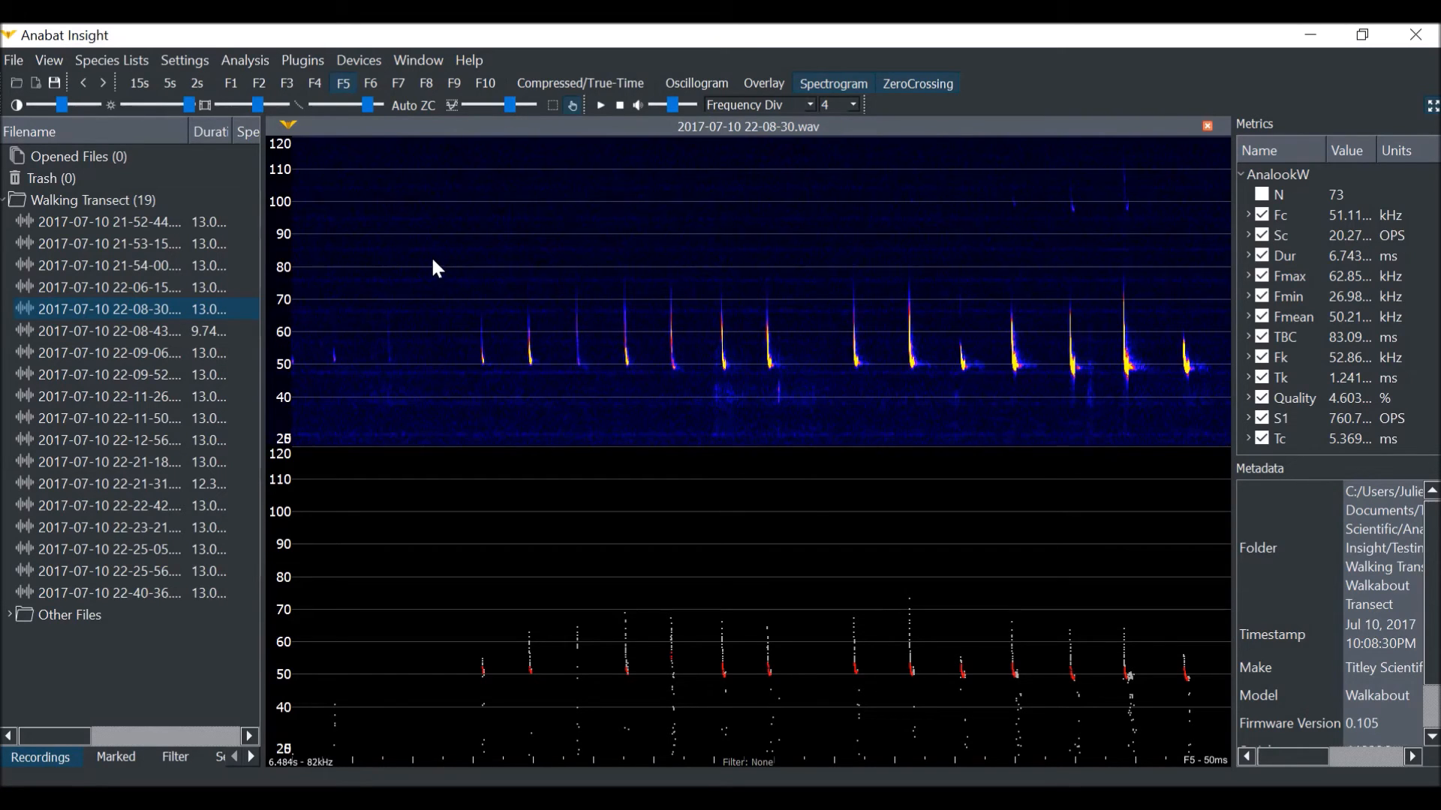
mouse_move(402, 268)
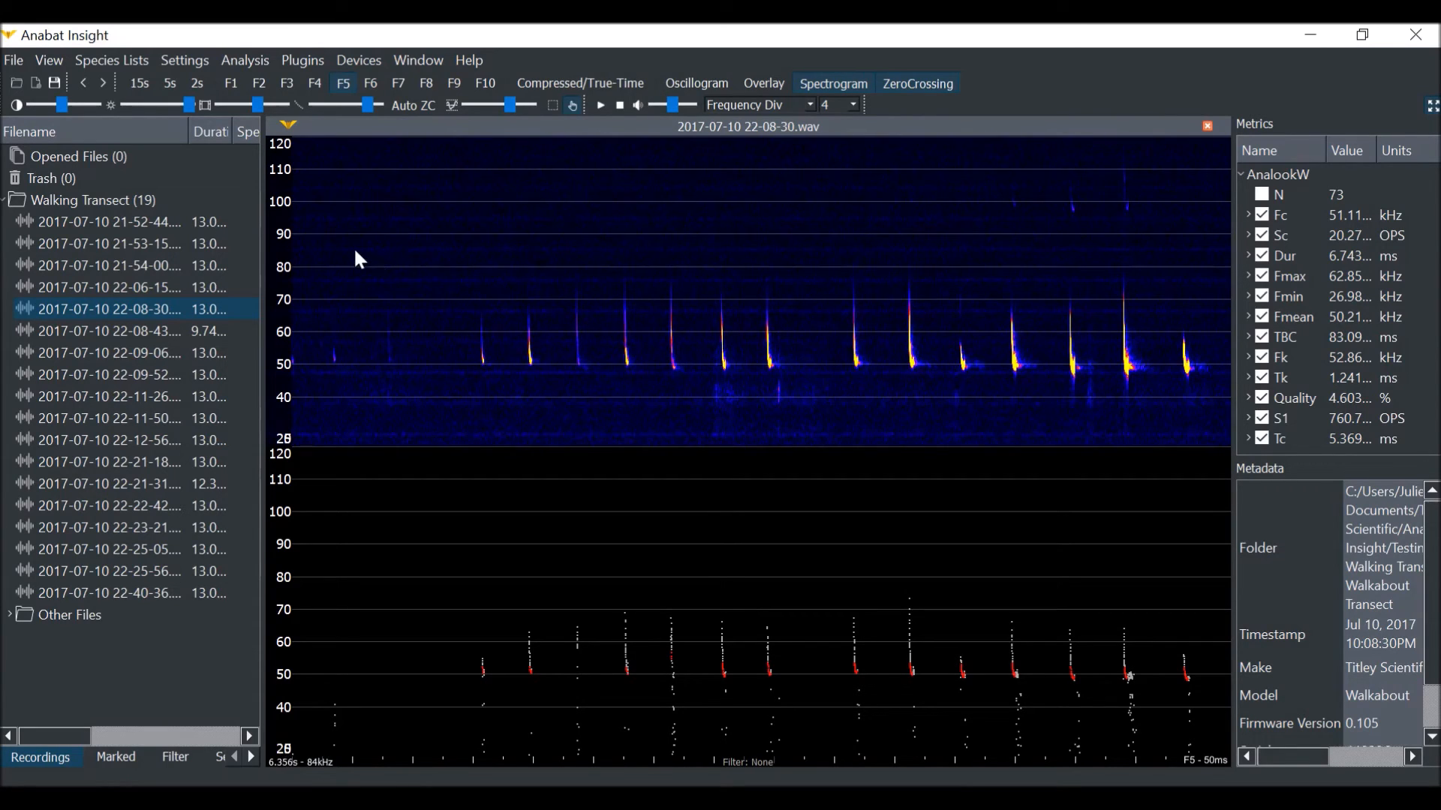
mouse_move(321, 244)
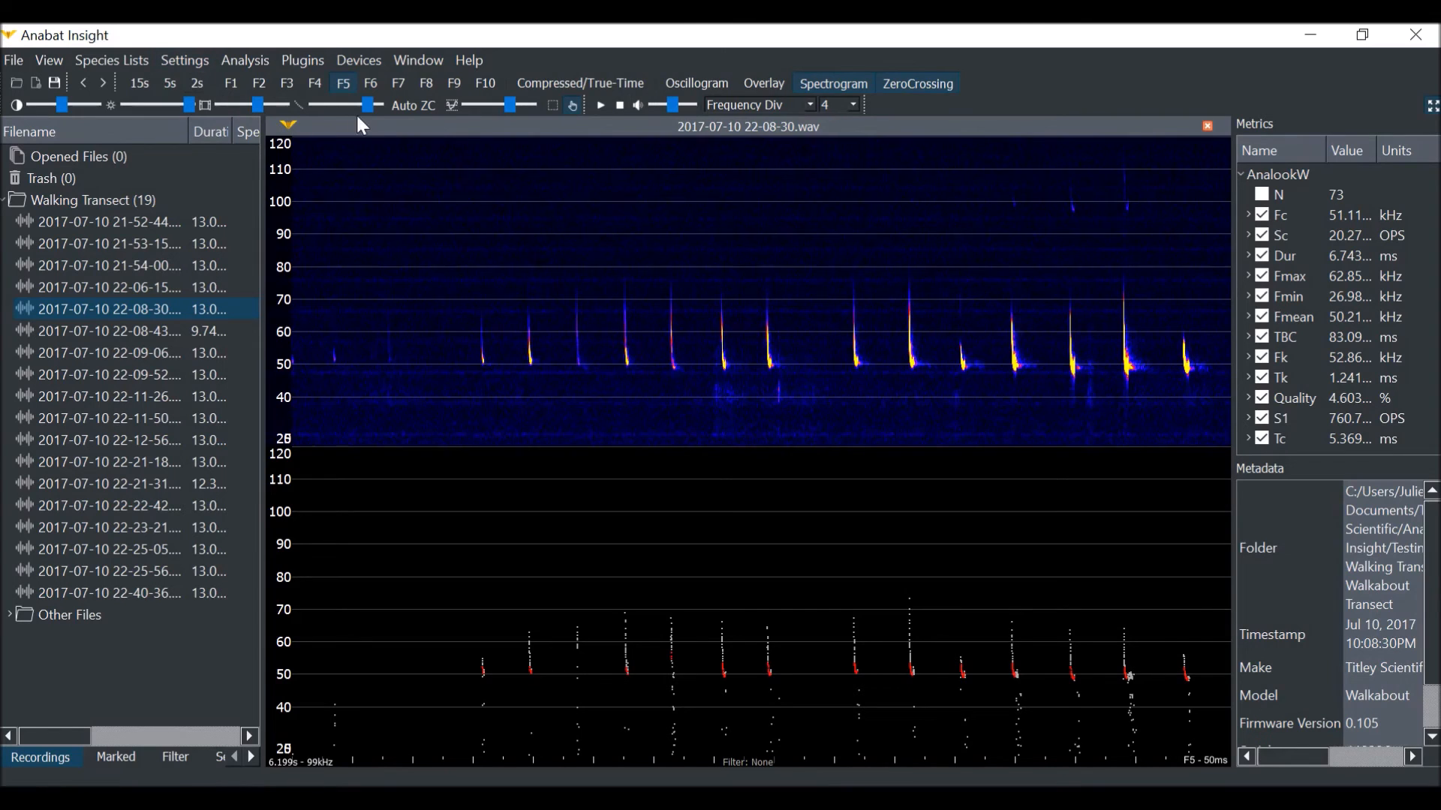
Raise the zero crossing threshold back to 20 and bring up the Settings categories
drag(348, 105, 377, 105)
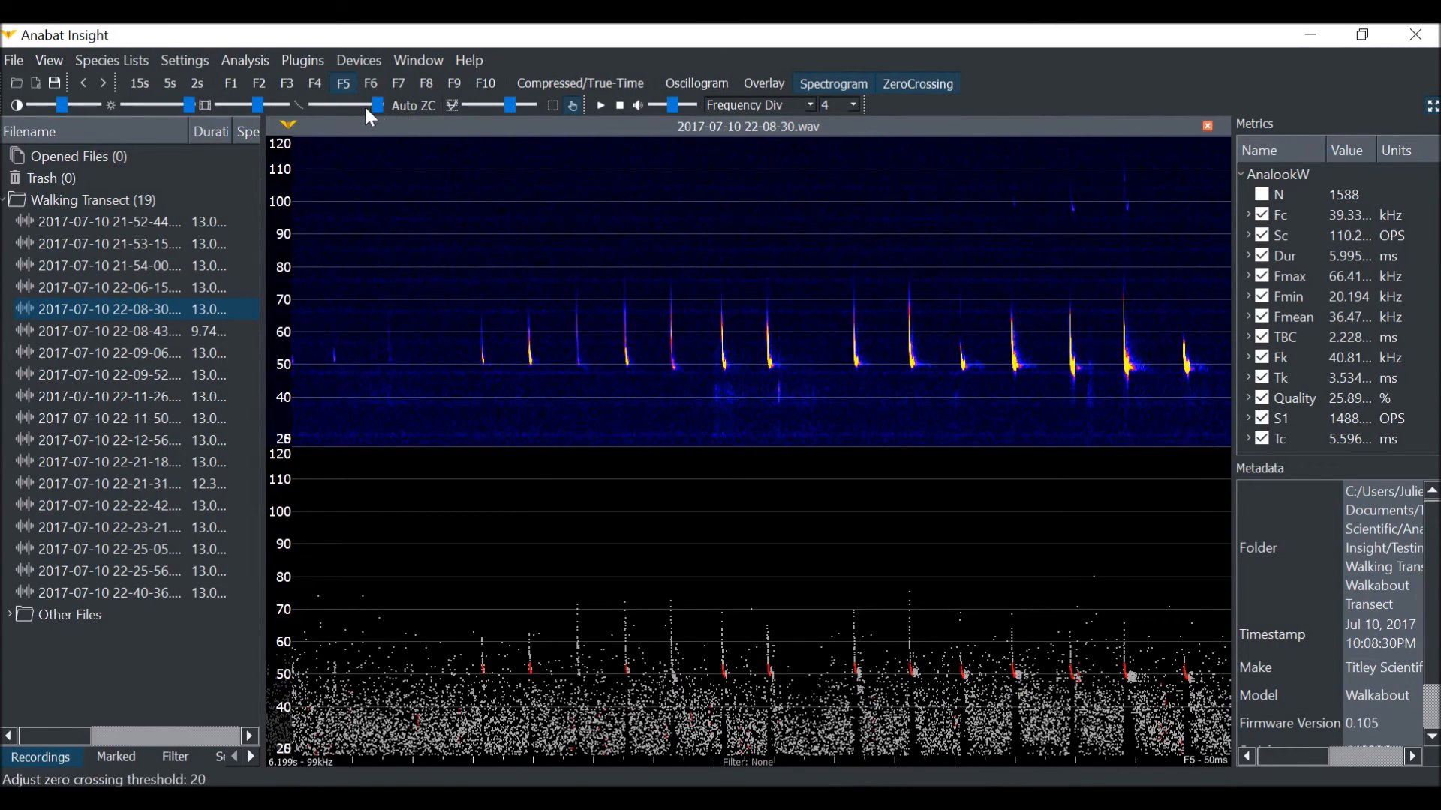
click(184, 60)
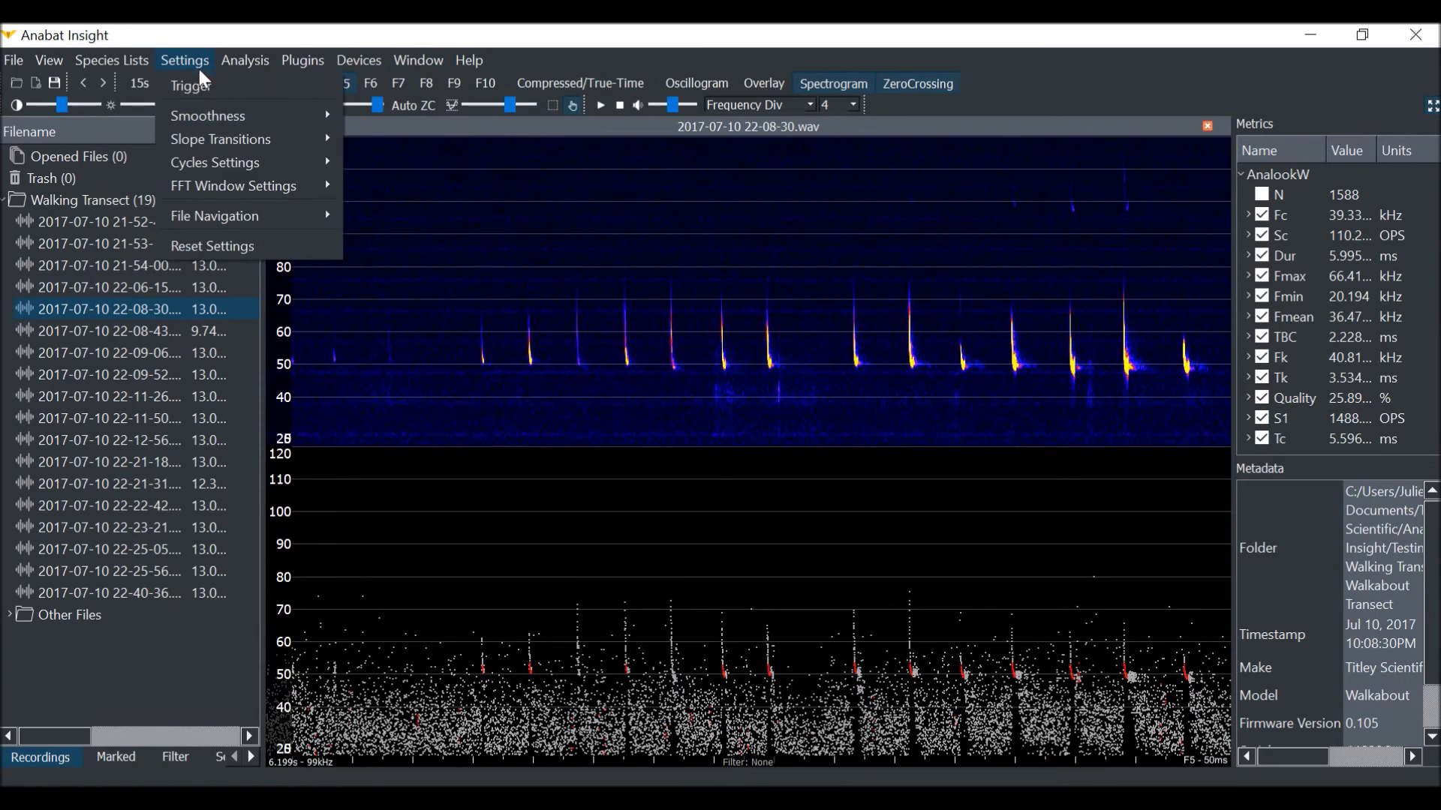
mouse_move(208, 115)
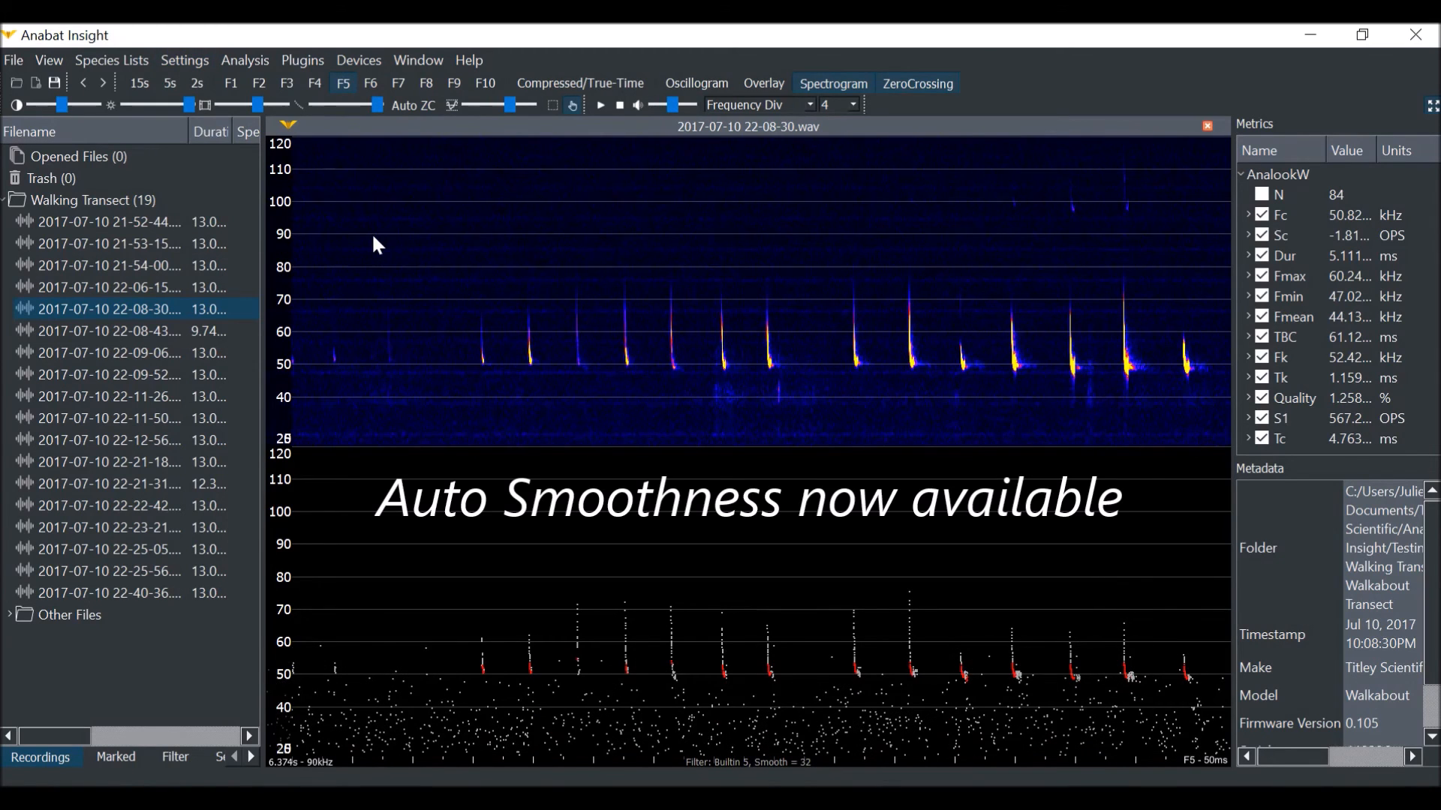
mouse_move(526, 714)
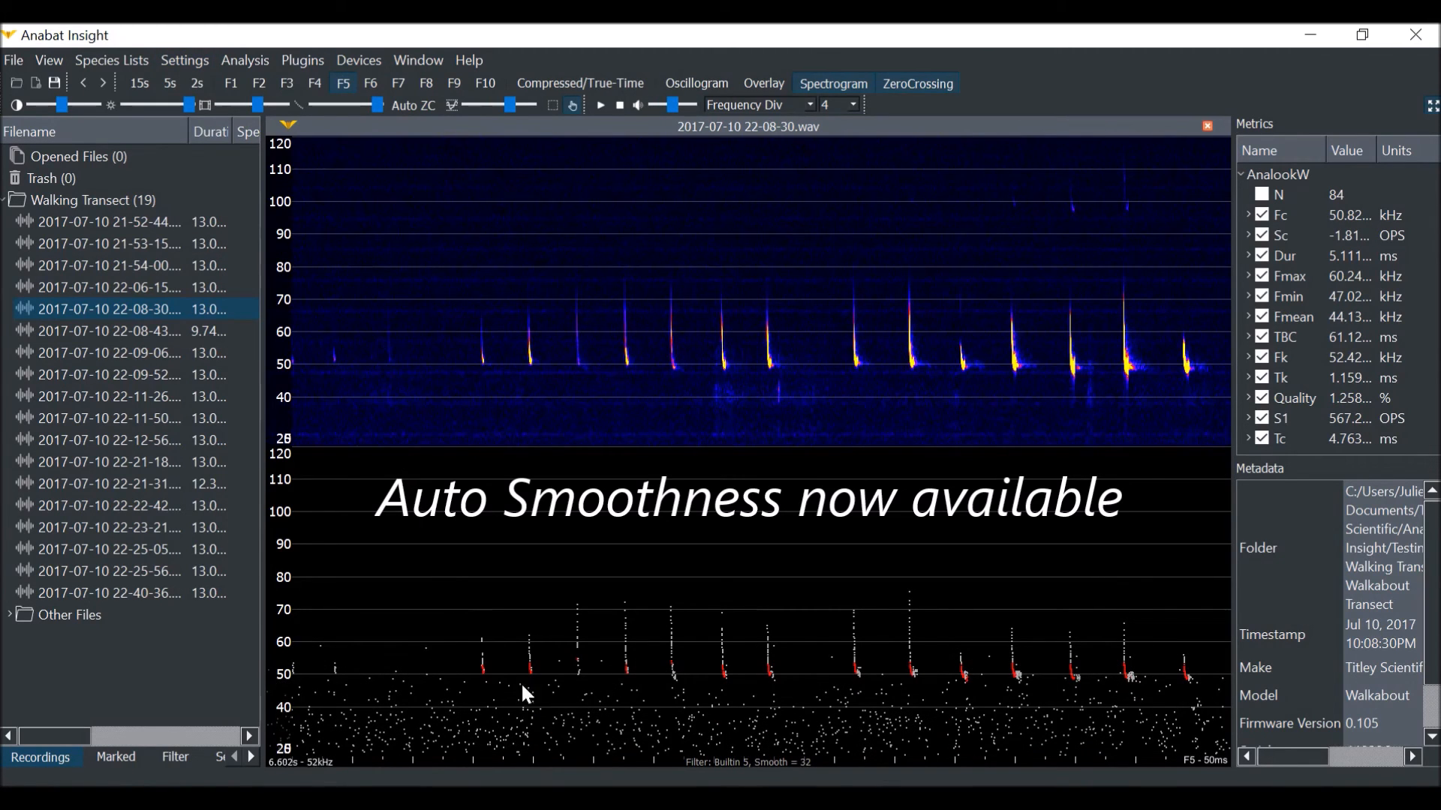
mouse_move(667, 745)
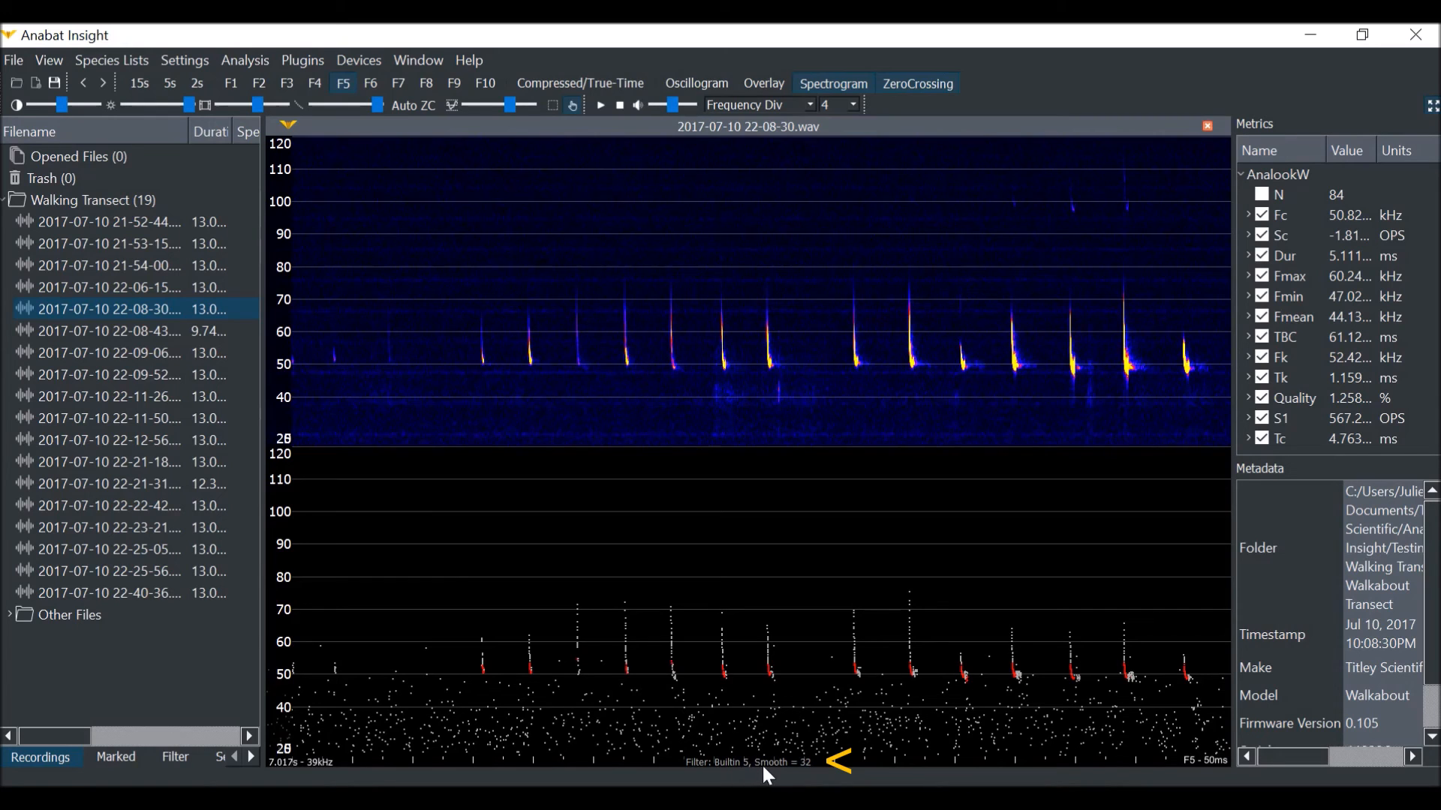
mouse_move(546, 745)
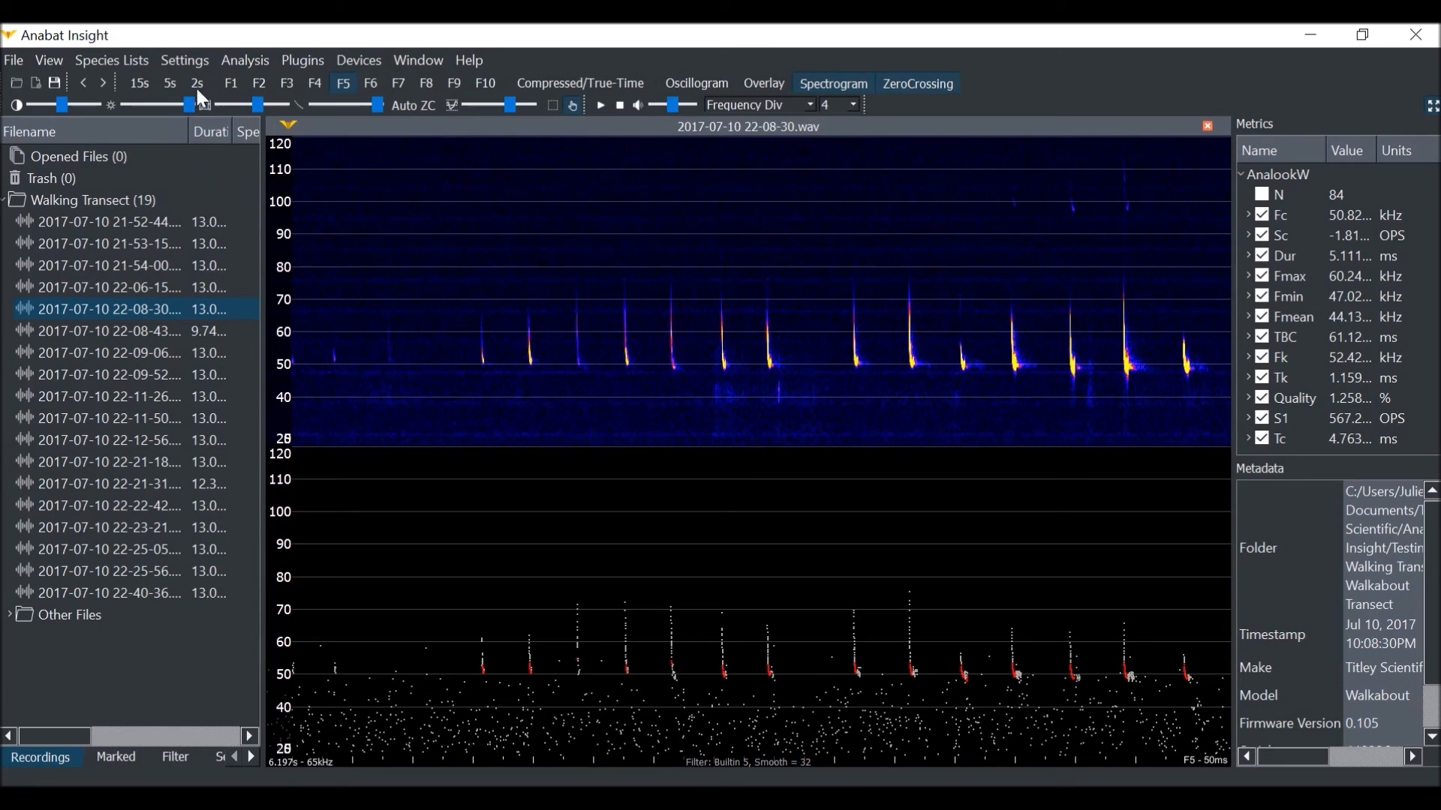
Apply smoothness filter level 9, then drop the filter to level 1
click(185, 60)
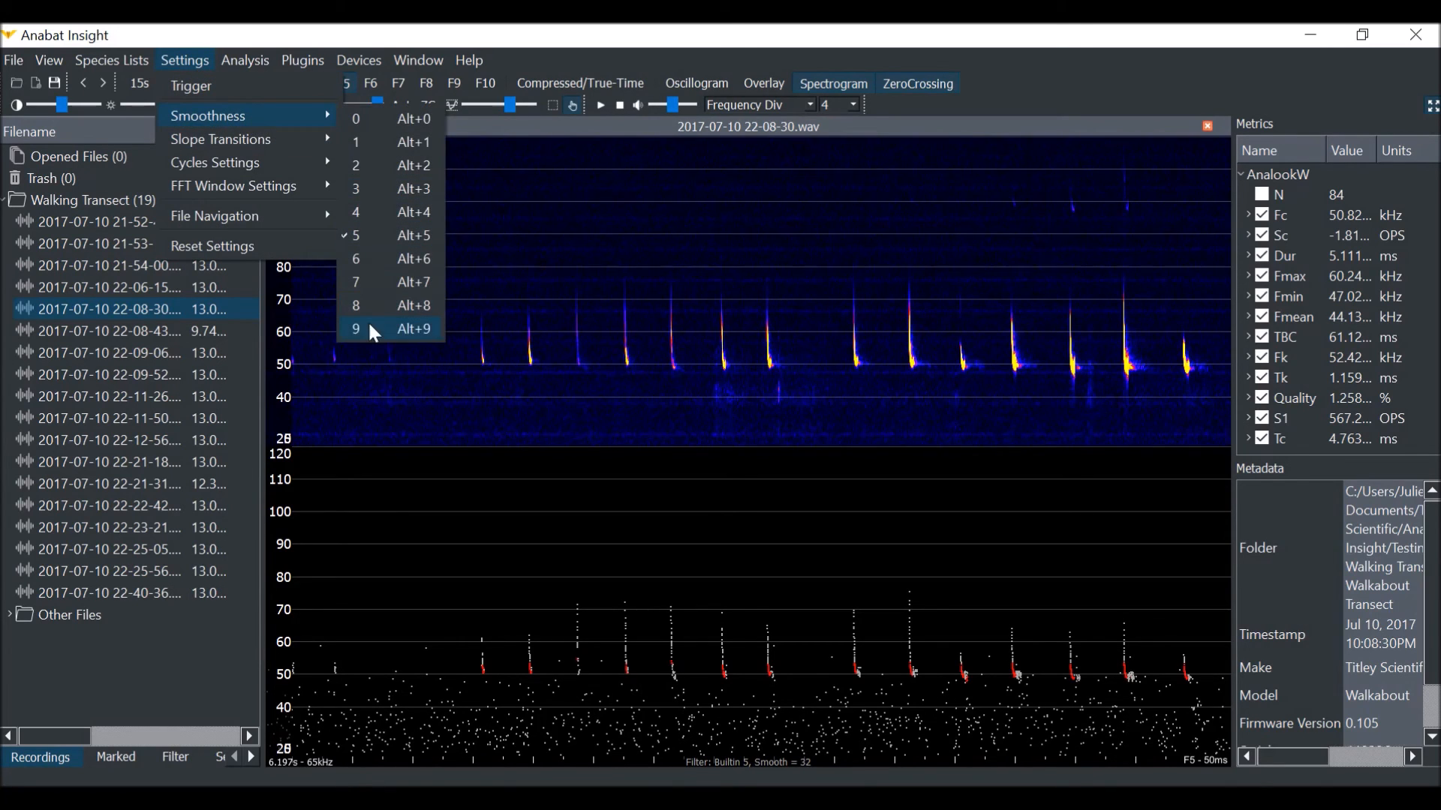
click(356, 329)
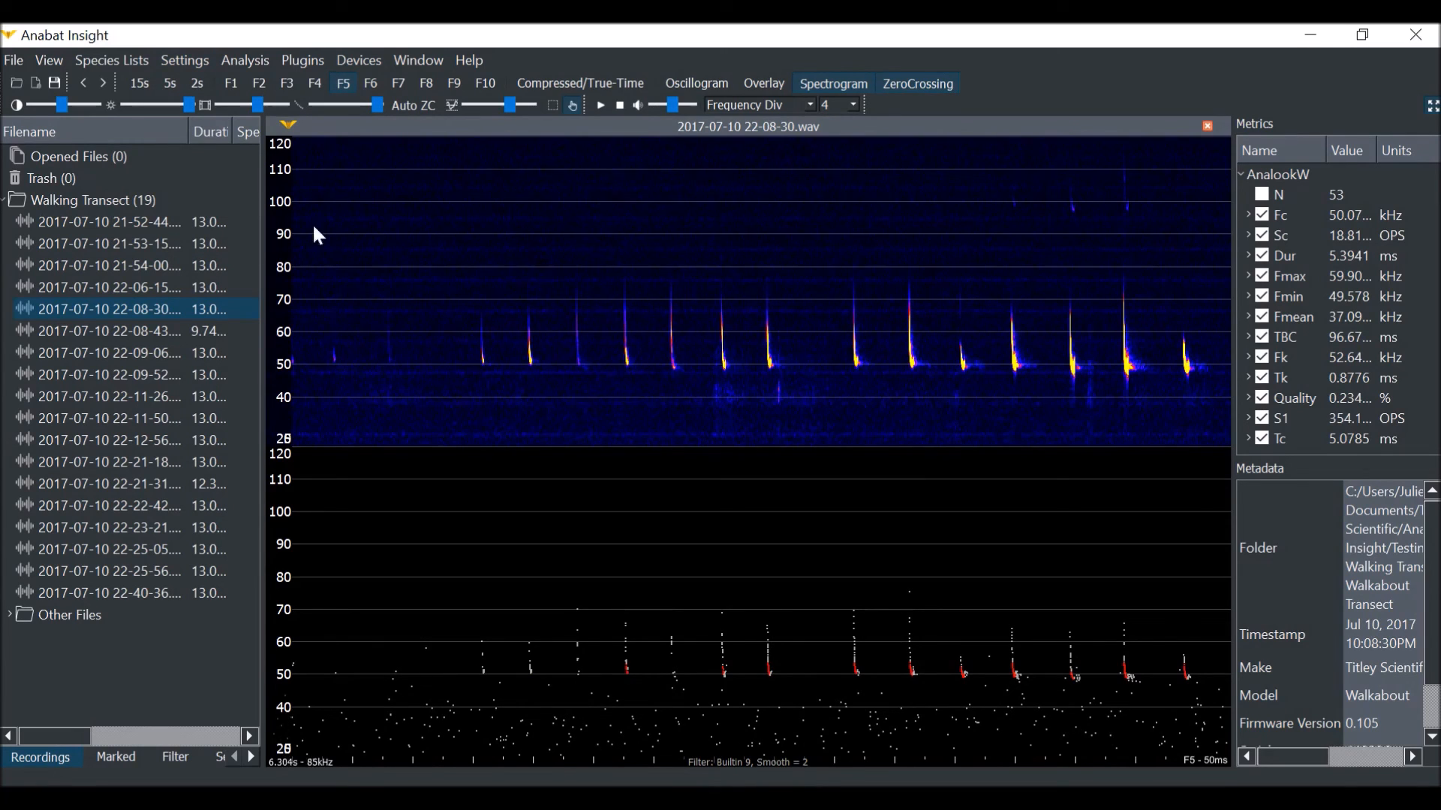
click(185, 60)
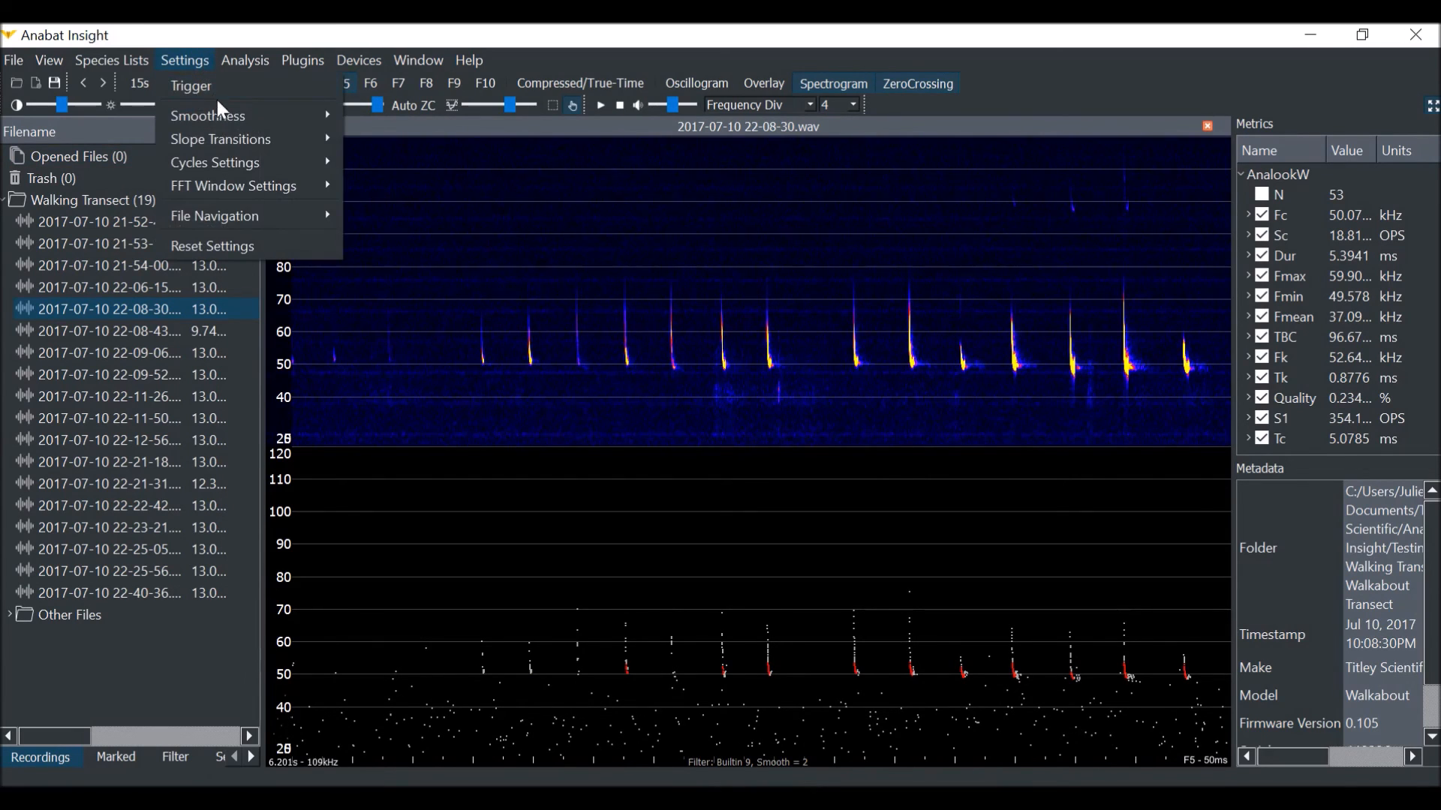
click(207, 115)
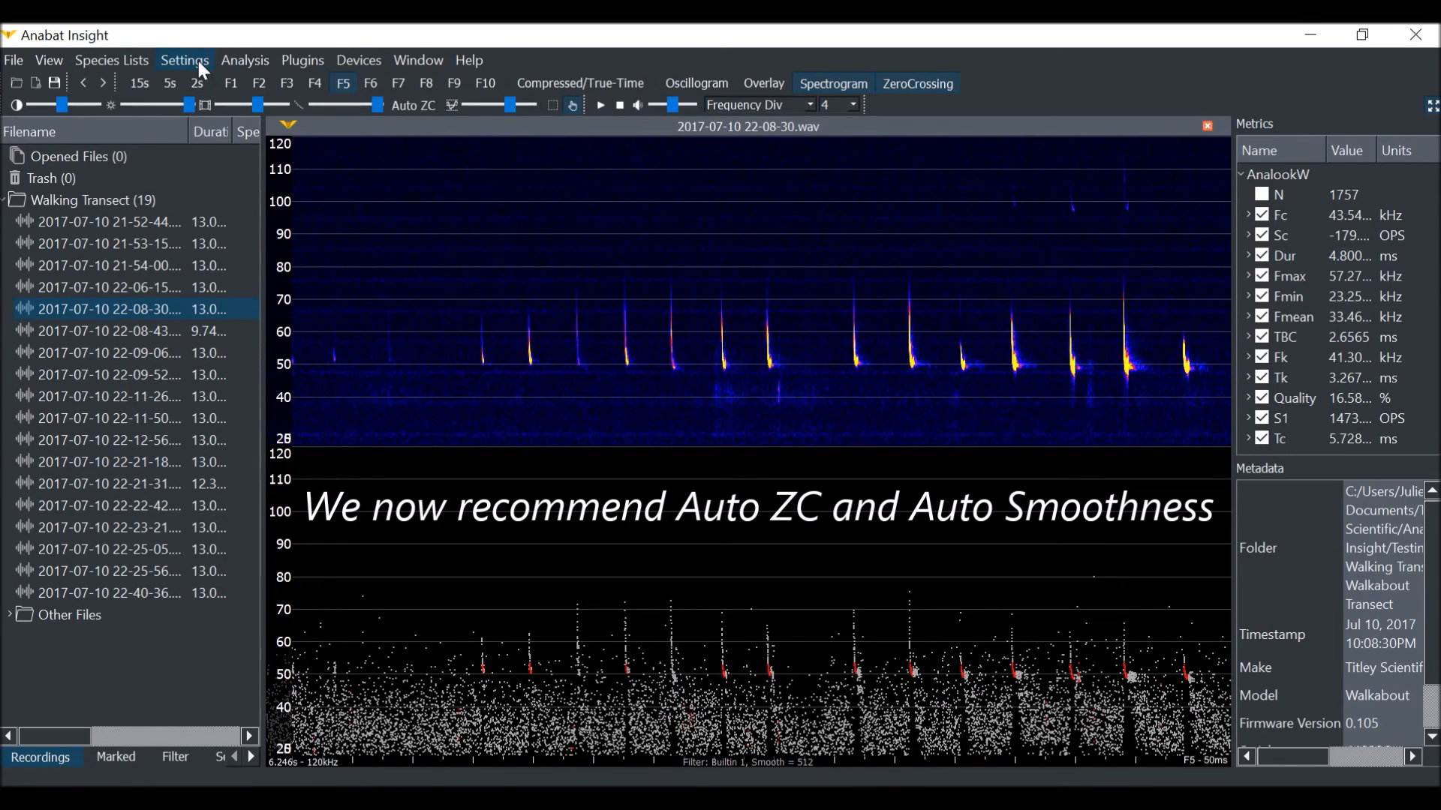
Apply smoothness level 7, tune the ZC threshold to about 16, and switch to compressed time
click(184, 60)
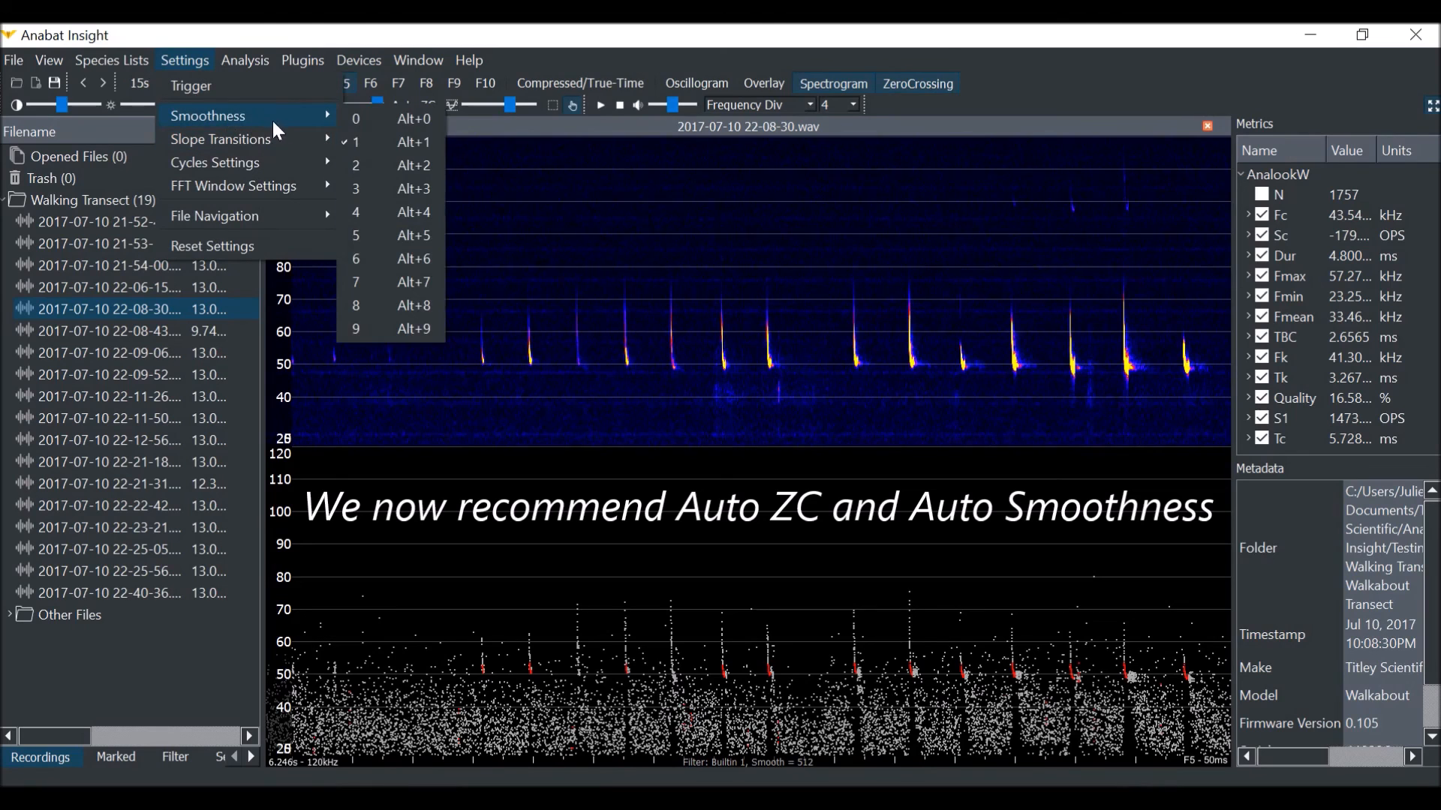
mouse_move(378, 288)
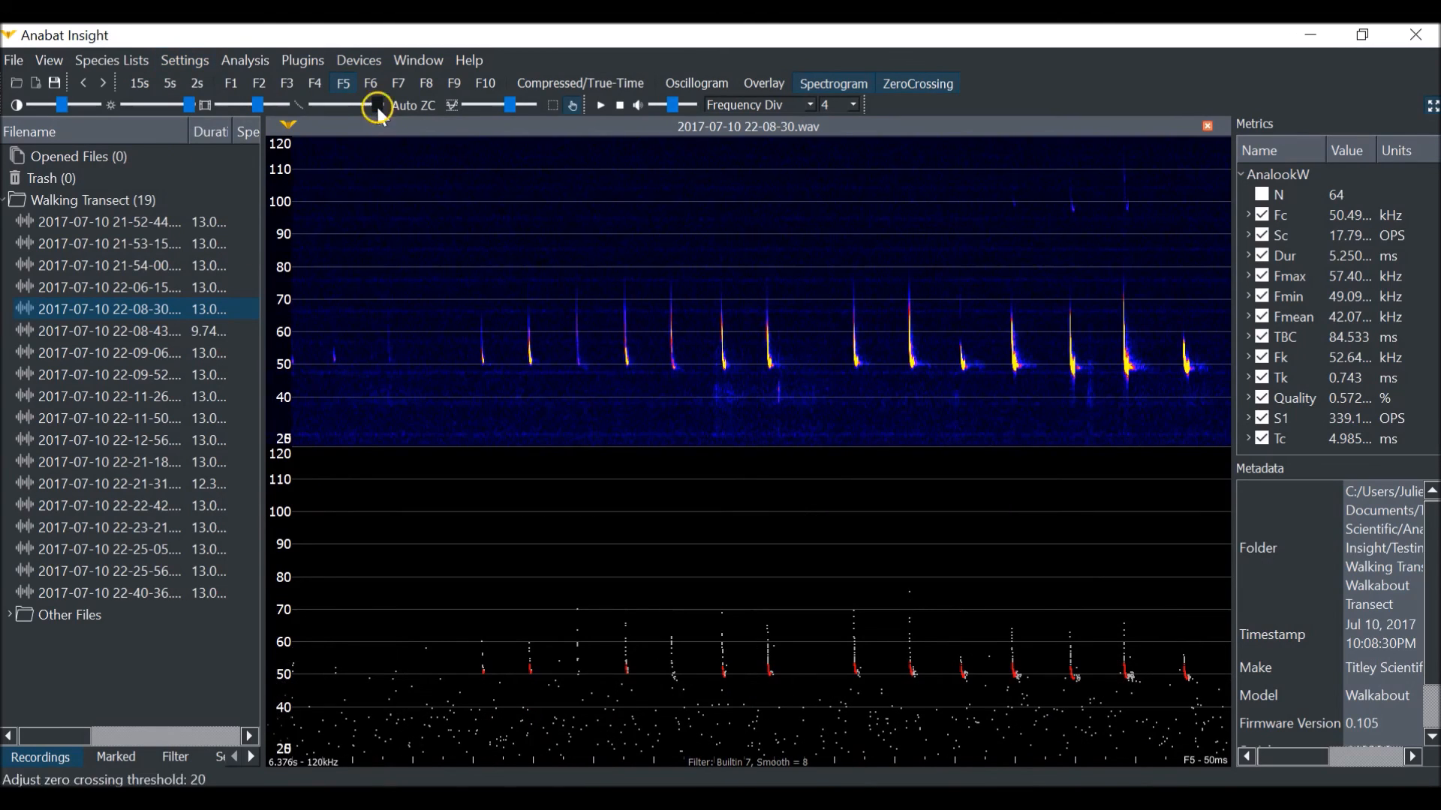
drag(376, 105, 363, 105)
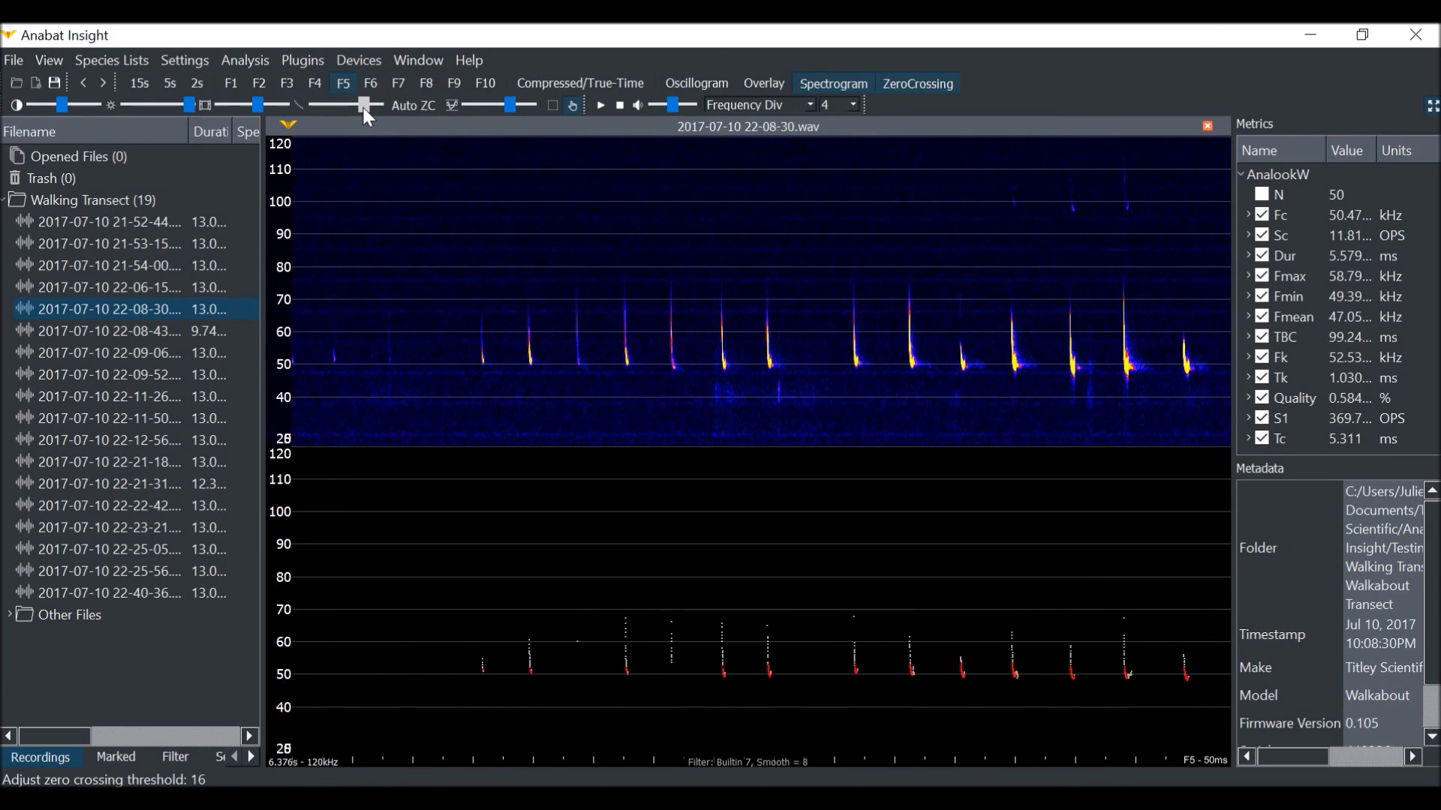
drag(363, 105, 375, 105)
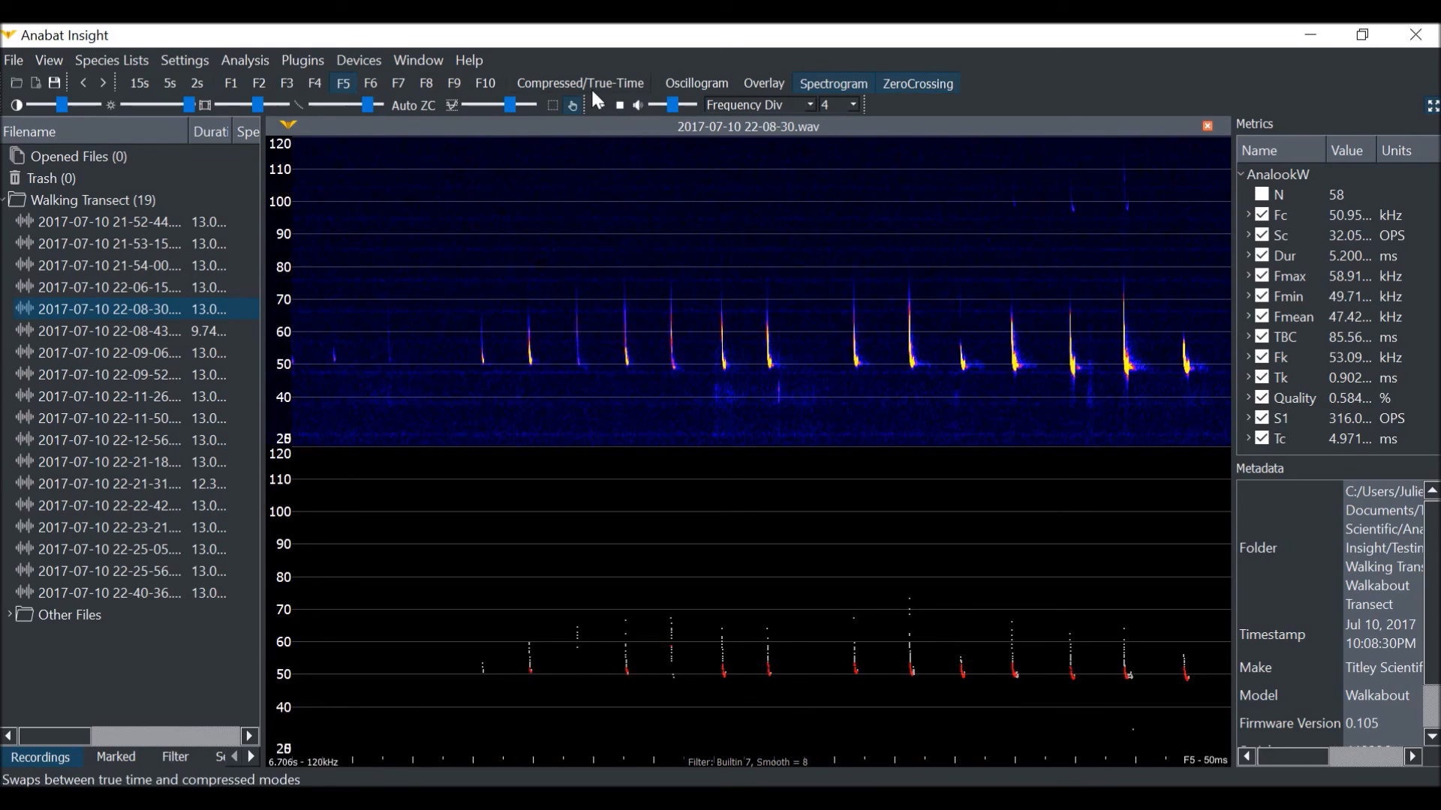
click(581, 83)
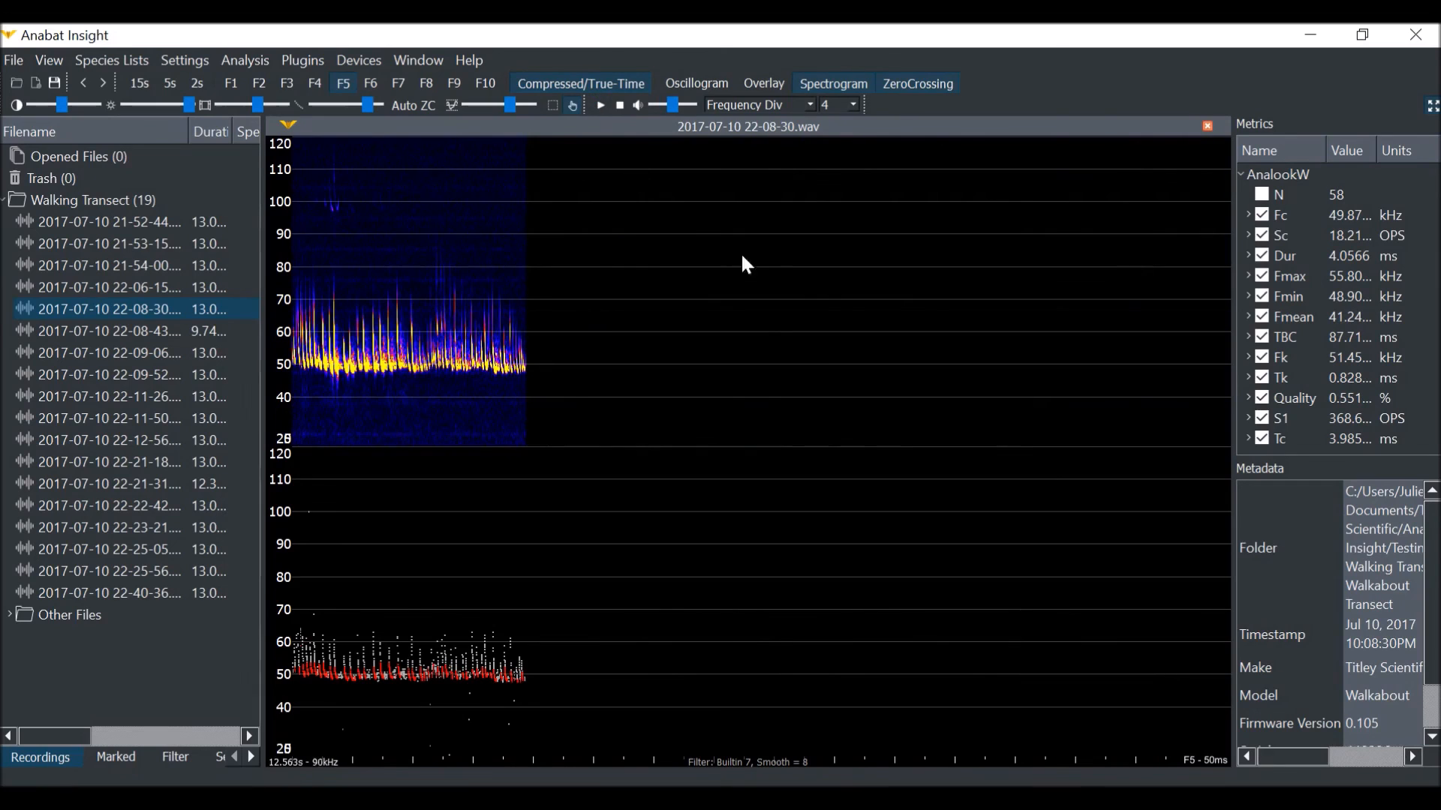